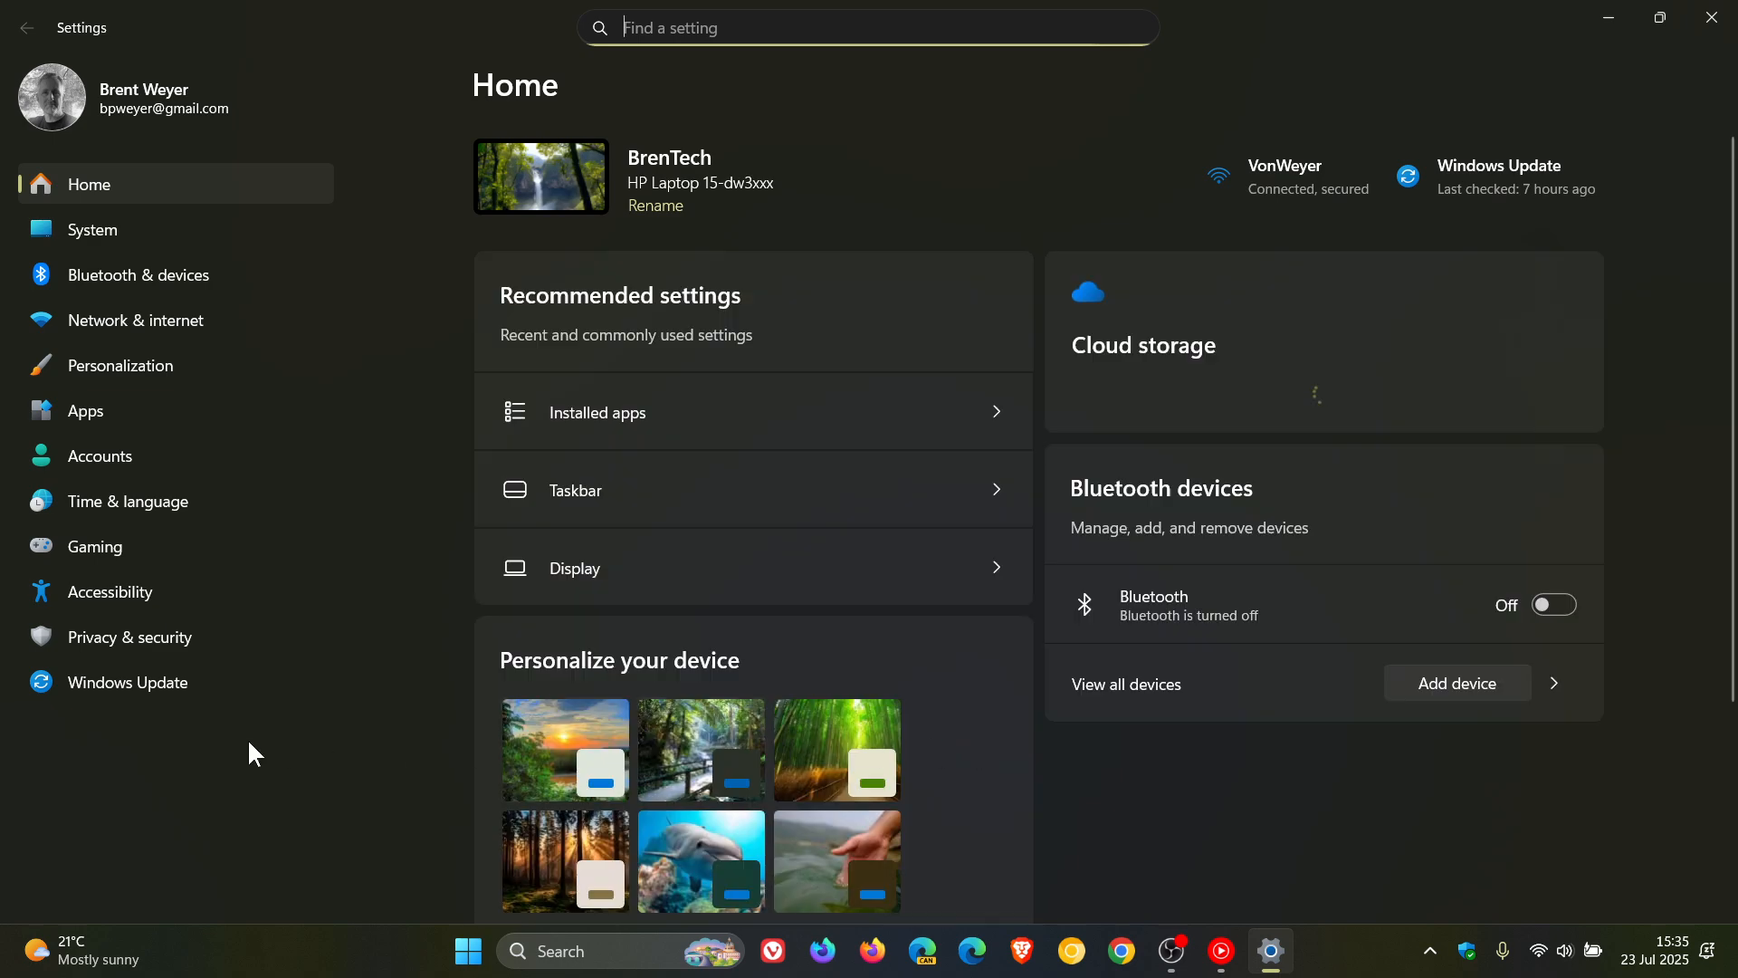
Go to the Windows Update page and open its Update history of installed quality updates
{"action": "left_click", "coordinate": [128, 682]}
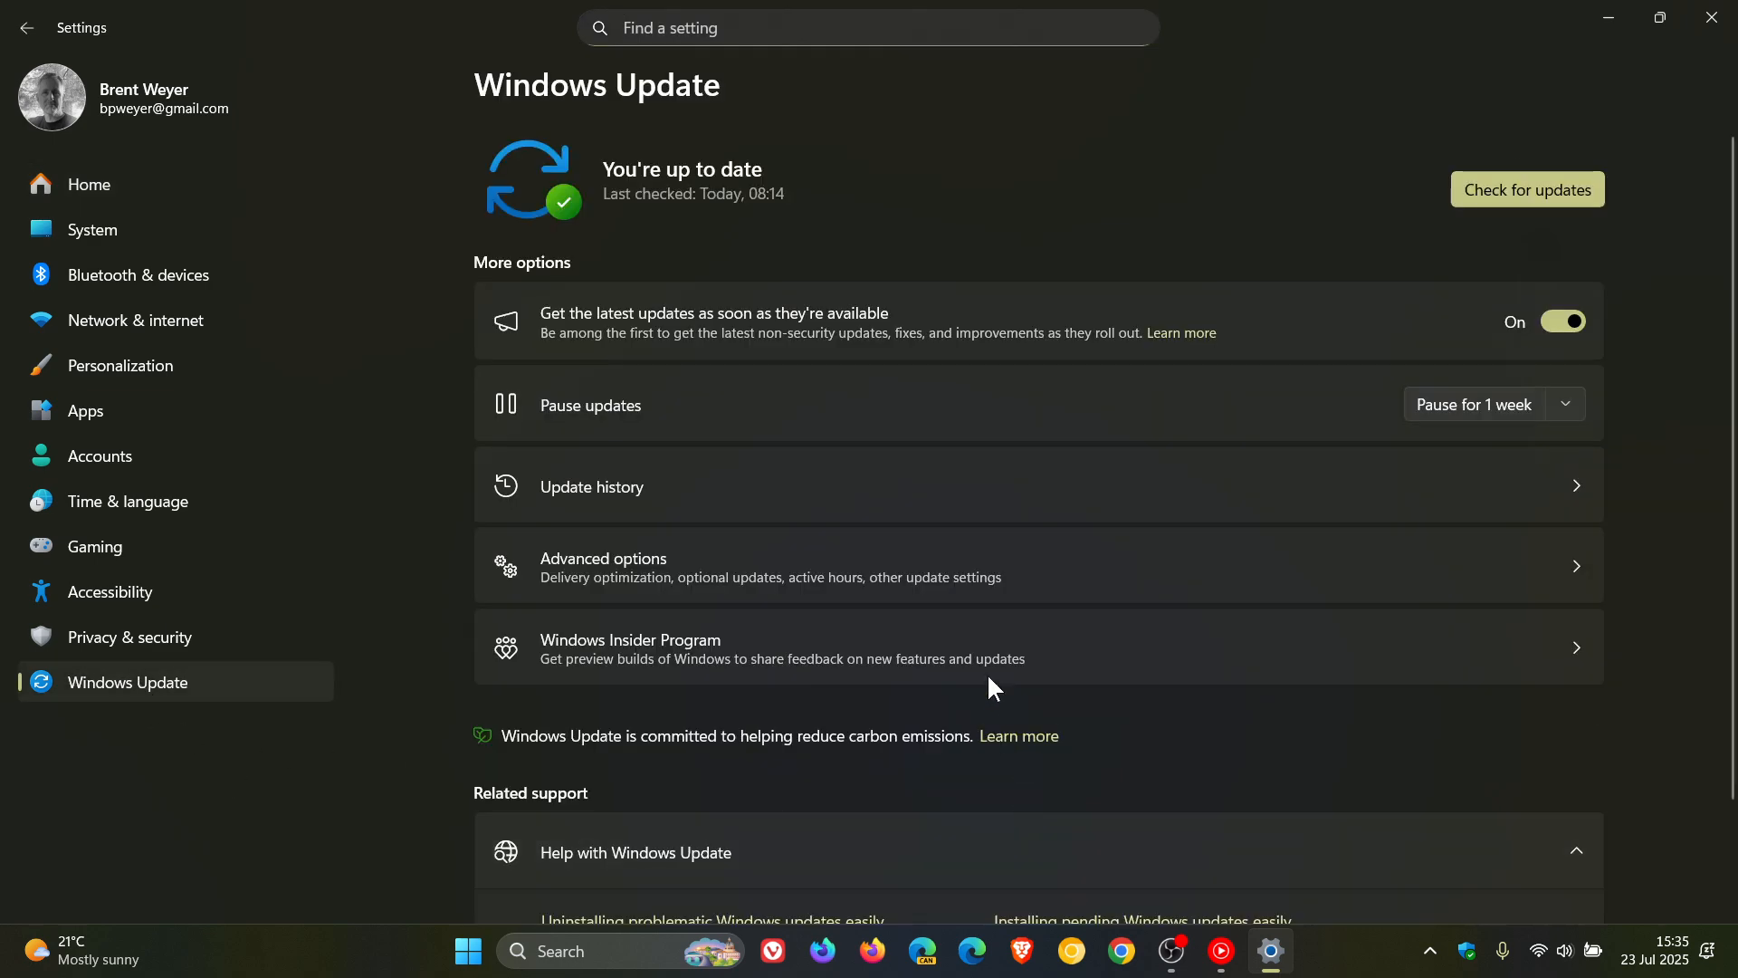
{"action": "left_click", "coordinate": [592, 486]}
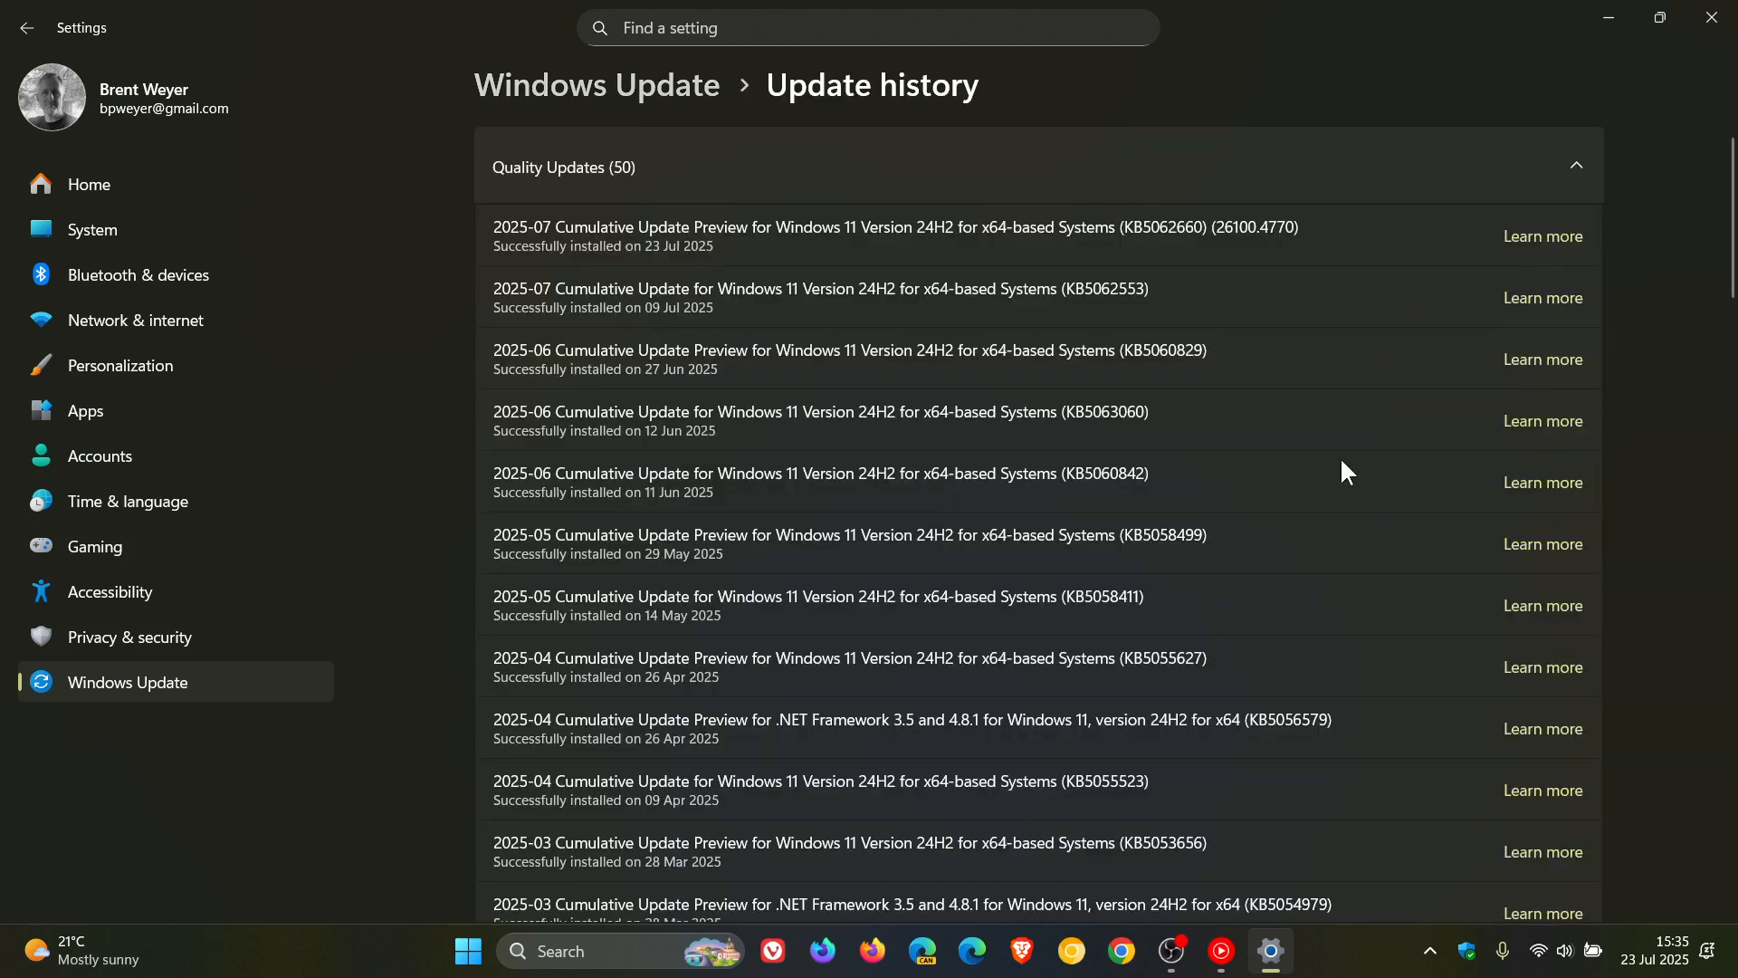
{"action": "mouse_move", "coordinate": [1340, 467]}
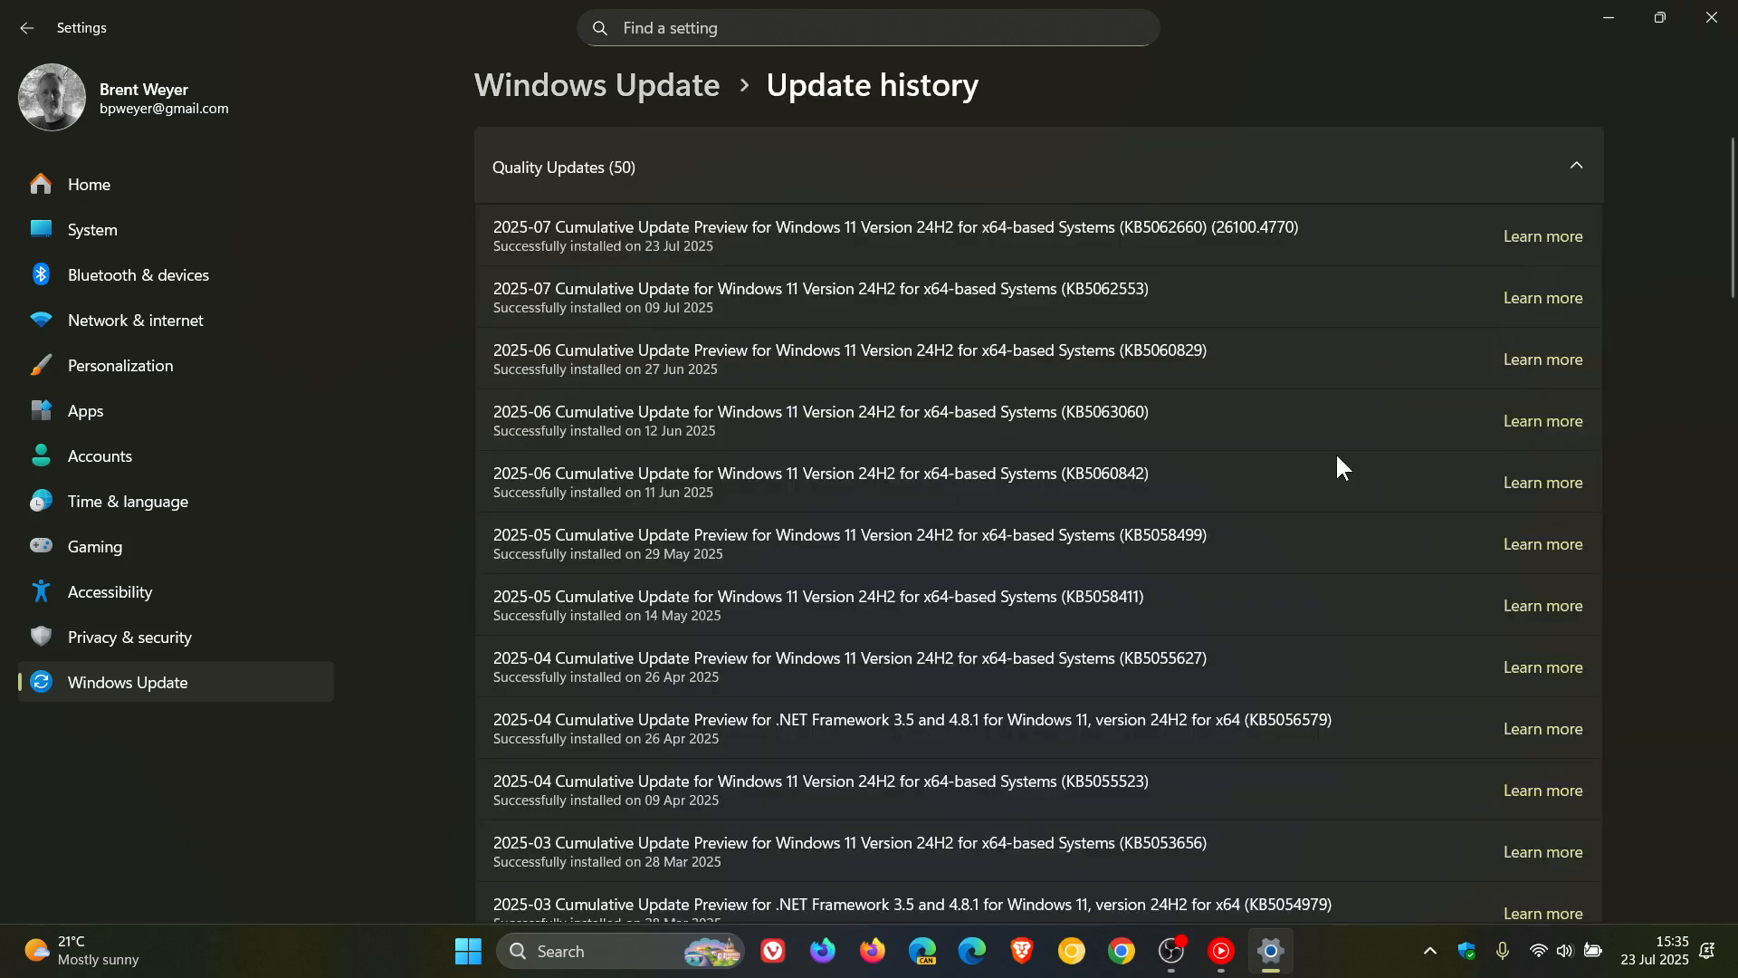
{"action": "mouse_move", "coordinate": [1137, 402]}
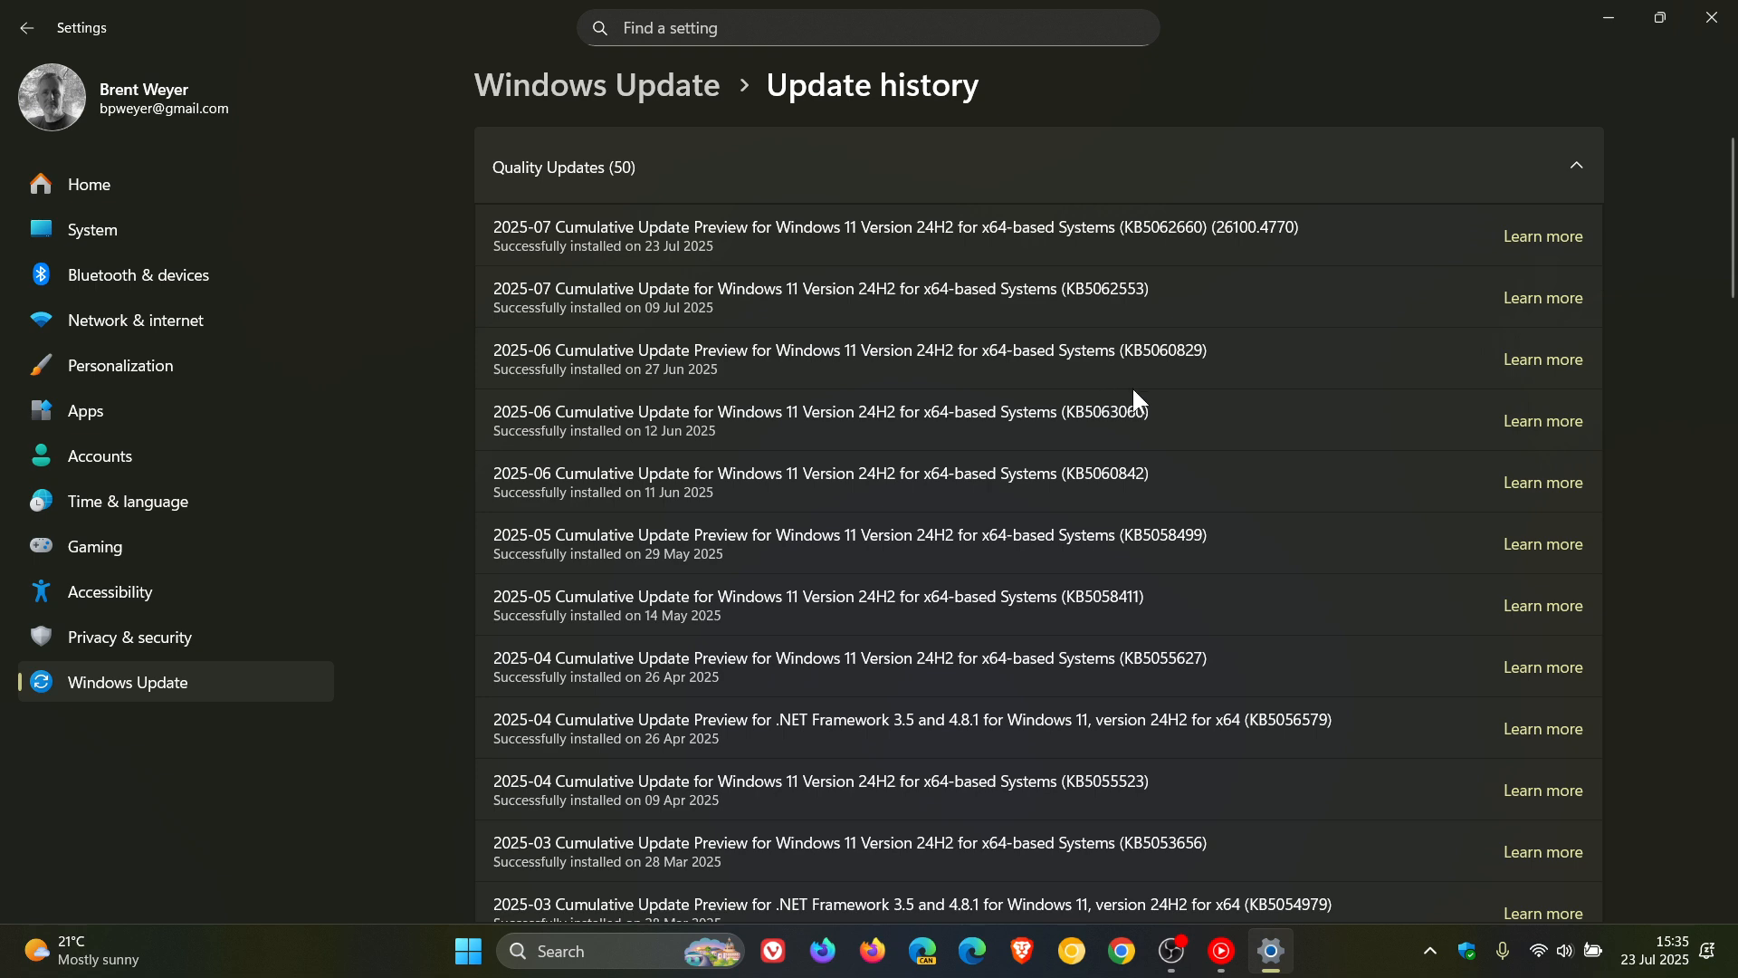
{"action": "mouse_move", "coordinate": [1227, 343]}
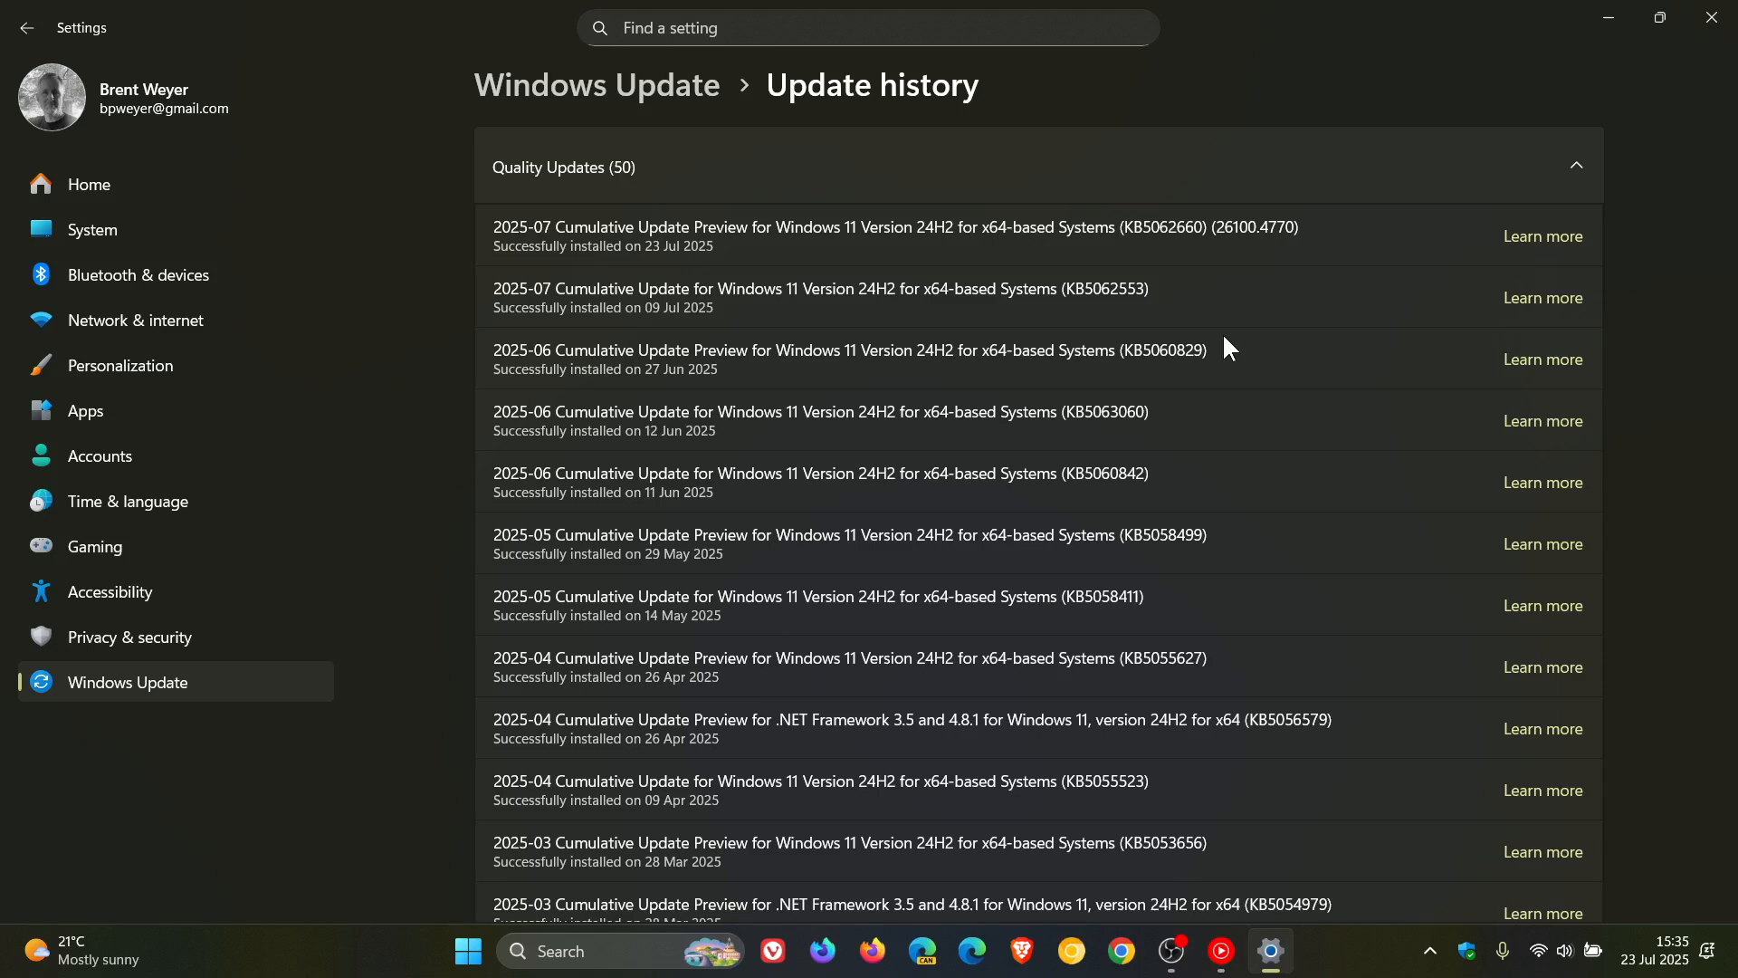
{"action": "mouse_move", "coordinate": [1598, 57]}
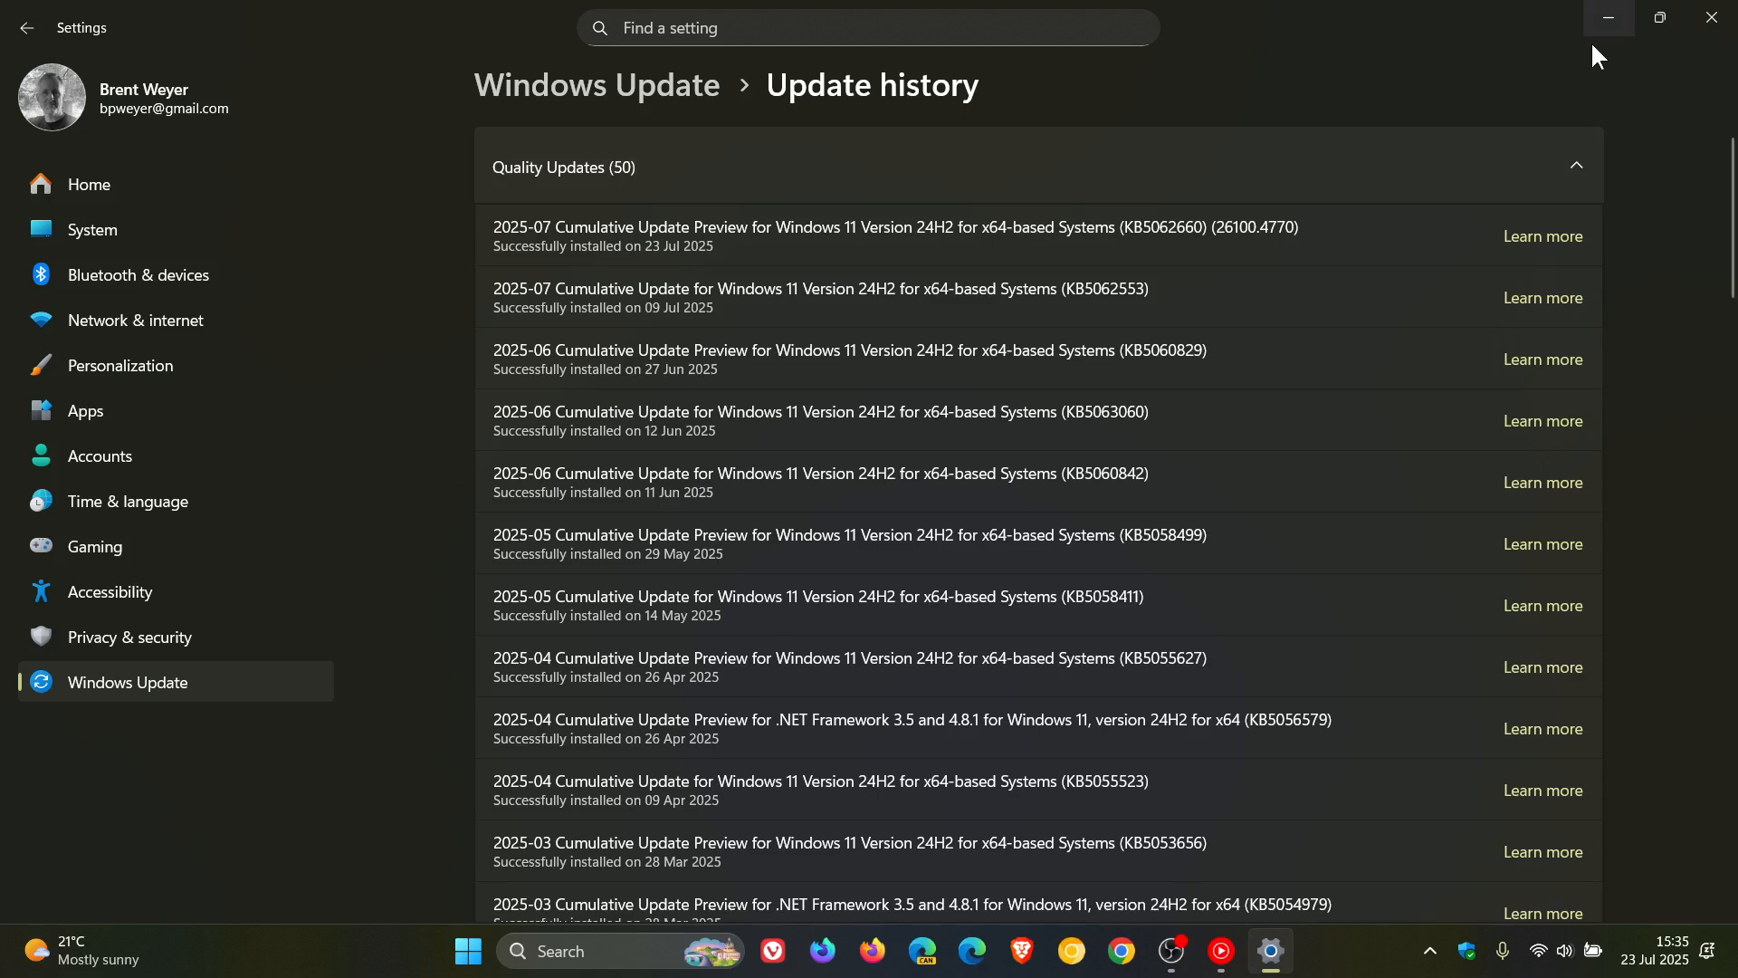
Minimize Settings to reveal Windows Security's Firewall & network protection page
{"action": "left_click", "coordinate": [1608, 17]}
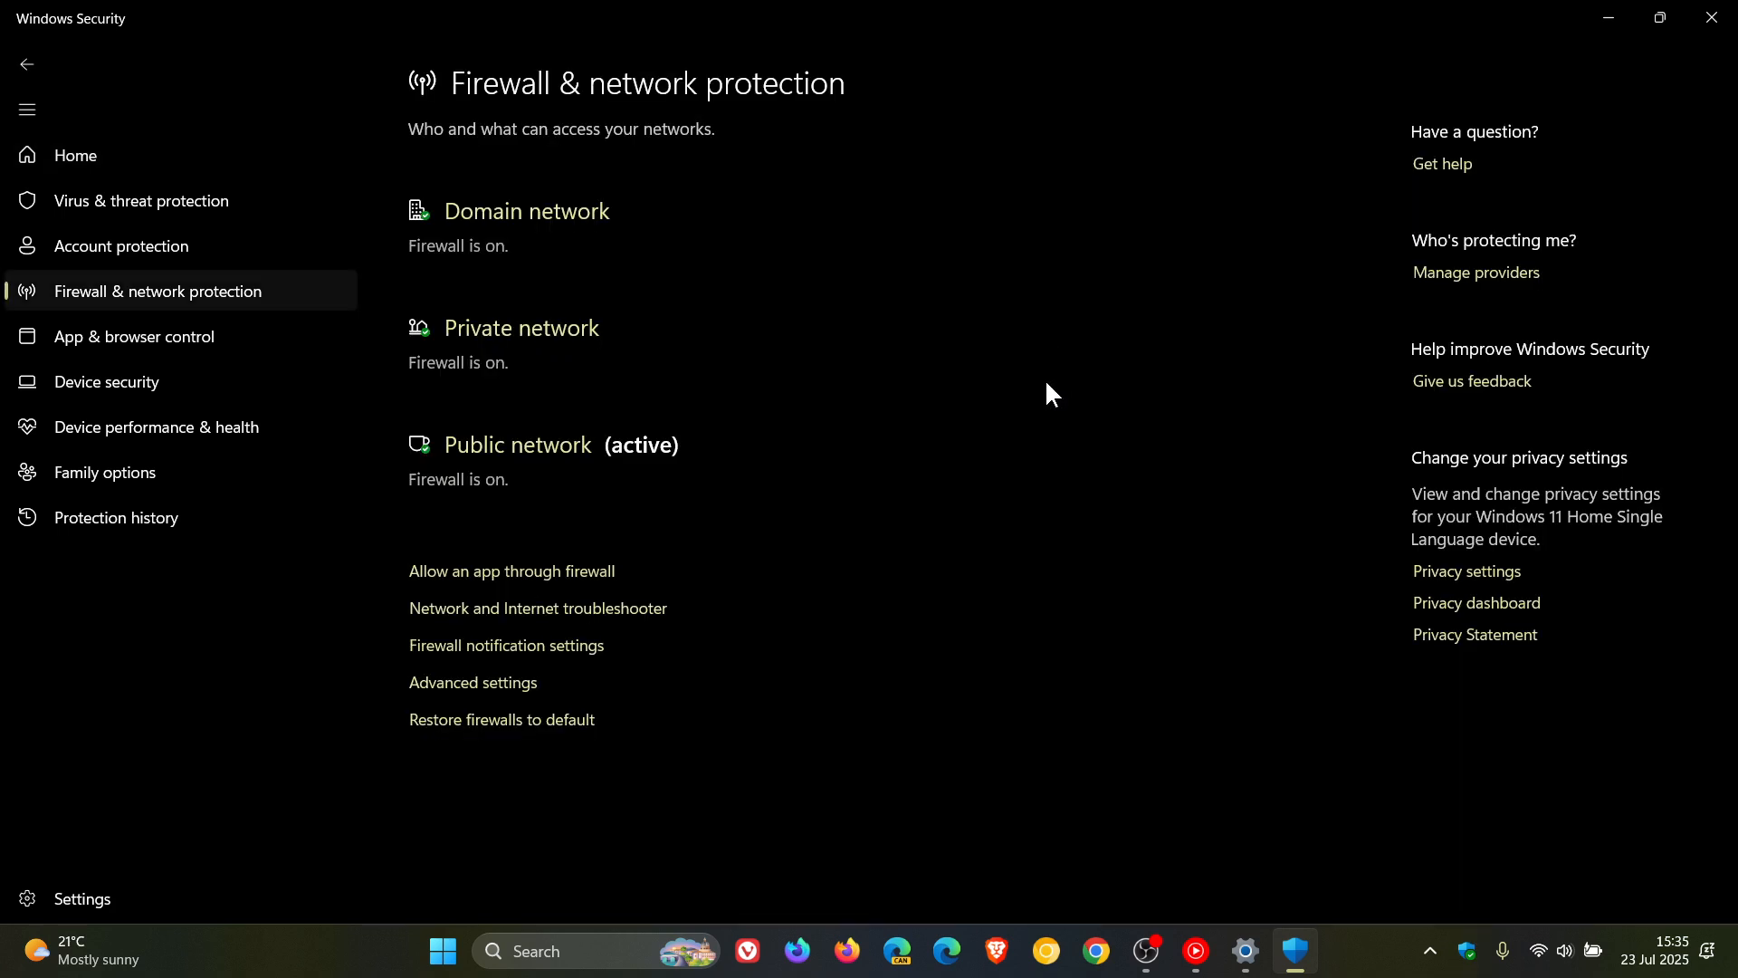
{"action": "mouse_move", "coordinate": [693, 650]}
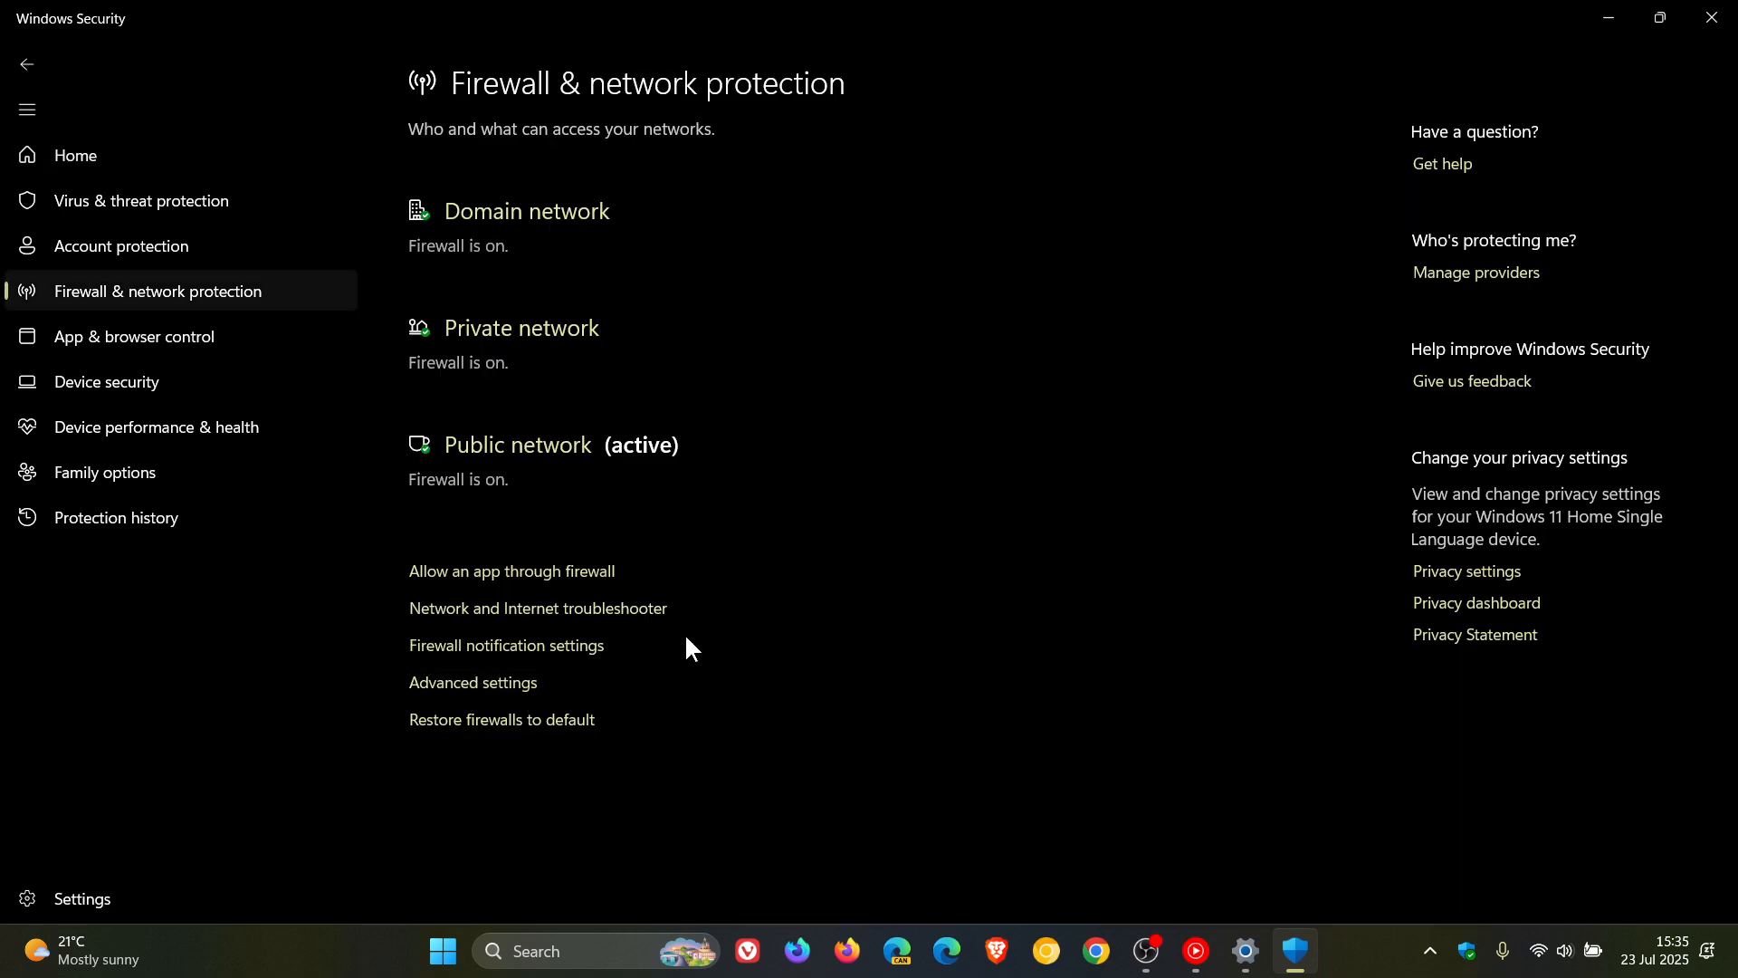
{"action": "mouse_move", "coordinate": [1223, 599]}
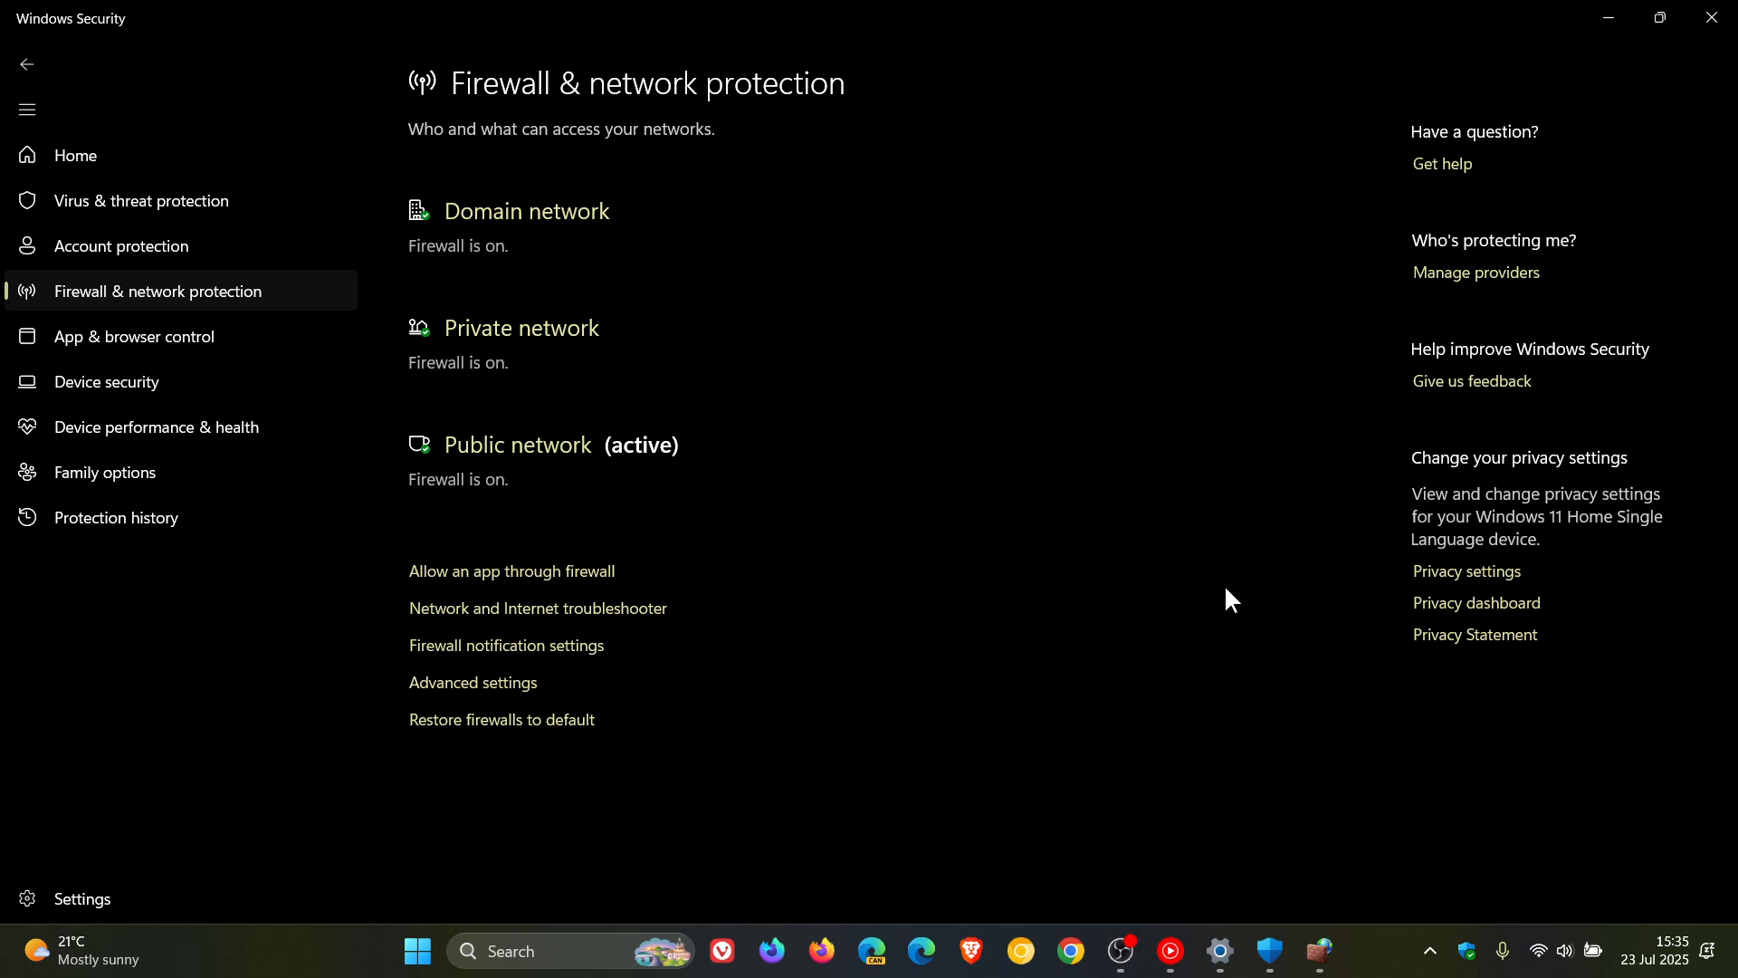
{"action": "mouse_move", "coordinate": [1319, 950]}
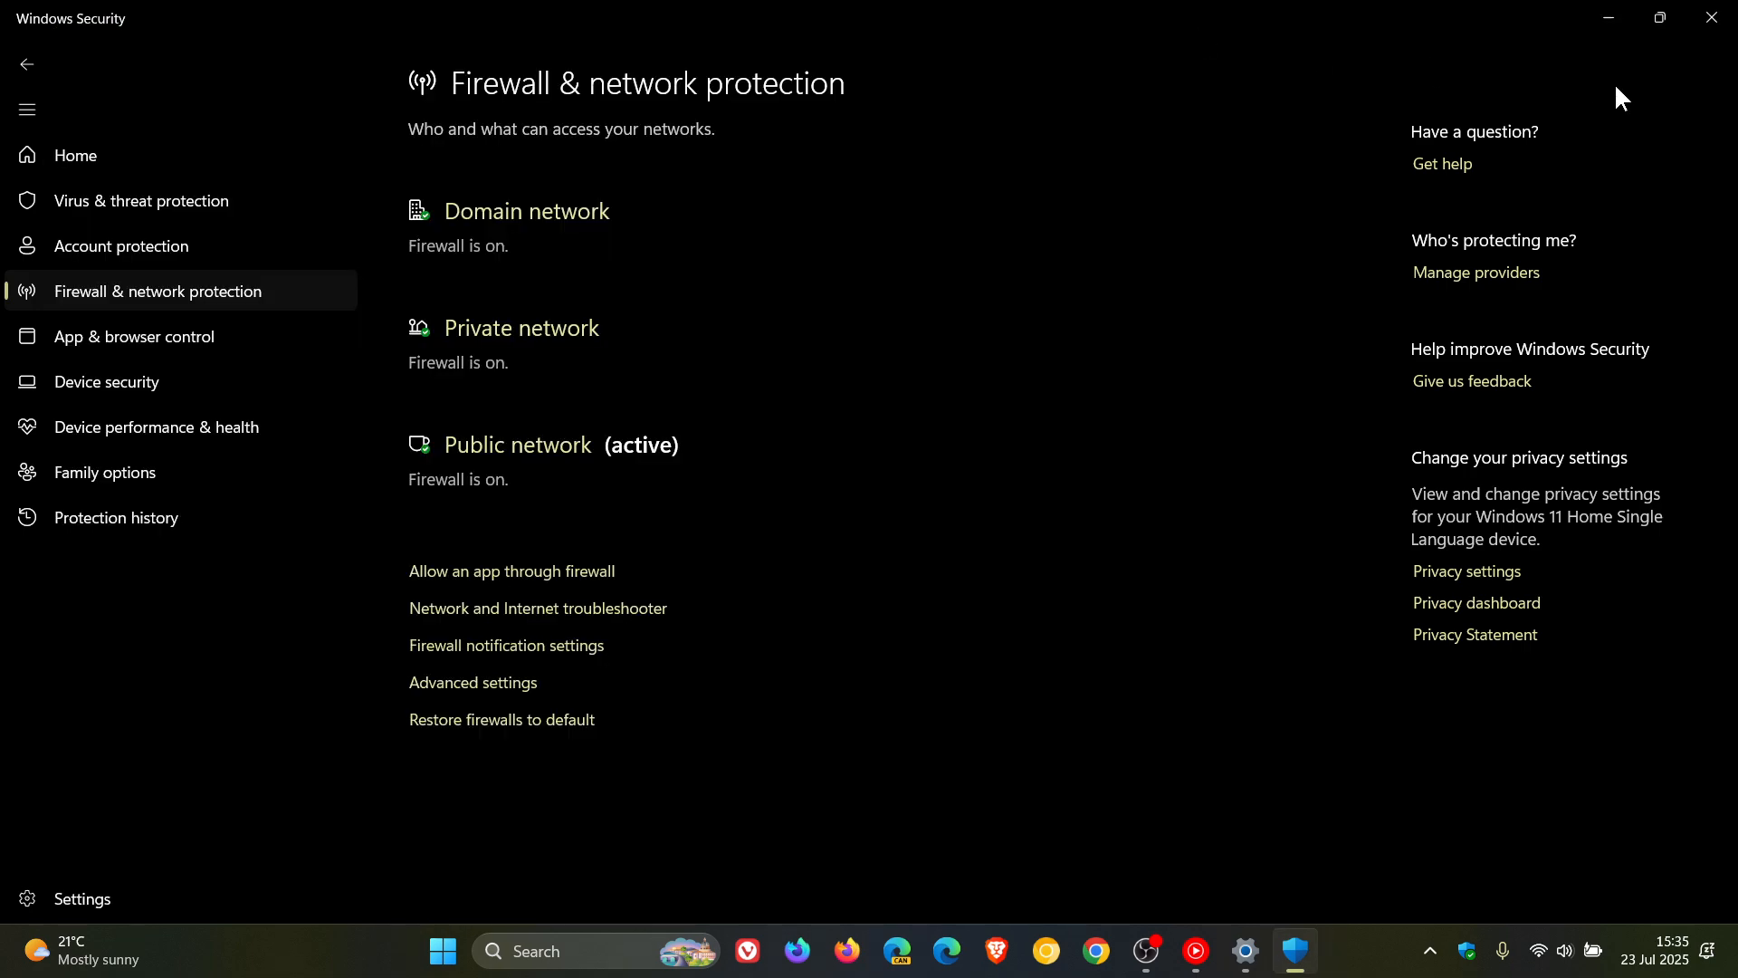
Close Windows Security and start Event Viewer, which opens on the Administrative Events custom view
{"action": "left_click", "coordinate": [1711, 17]}
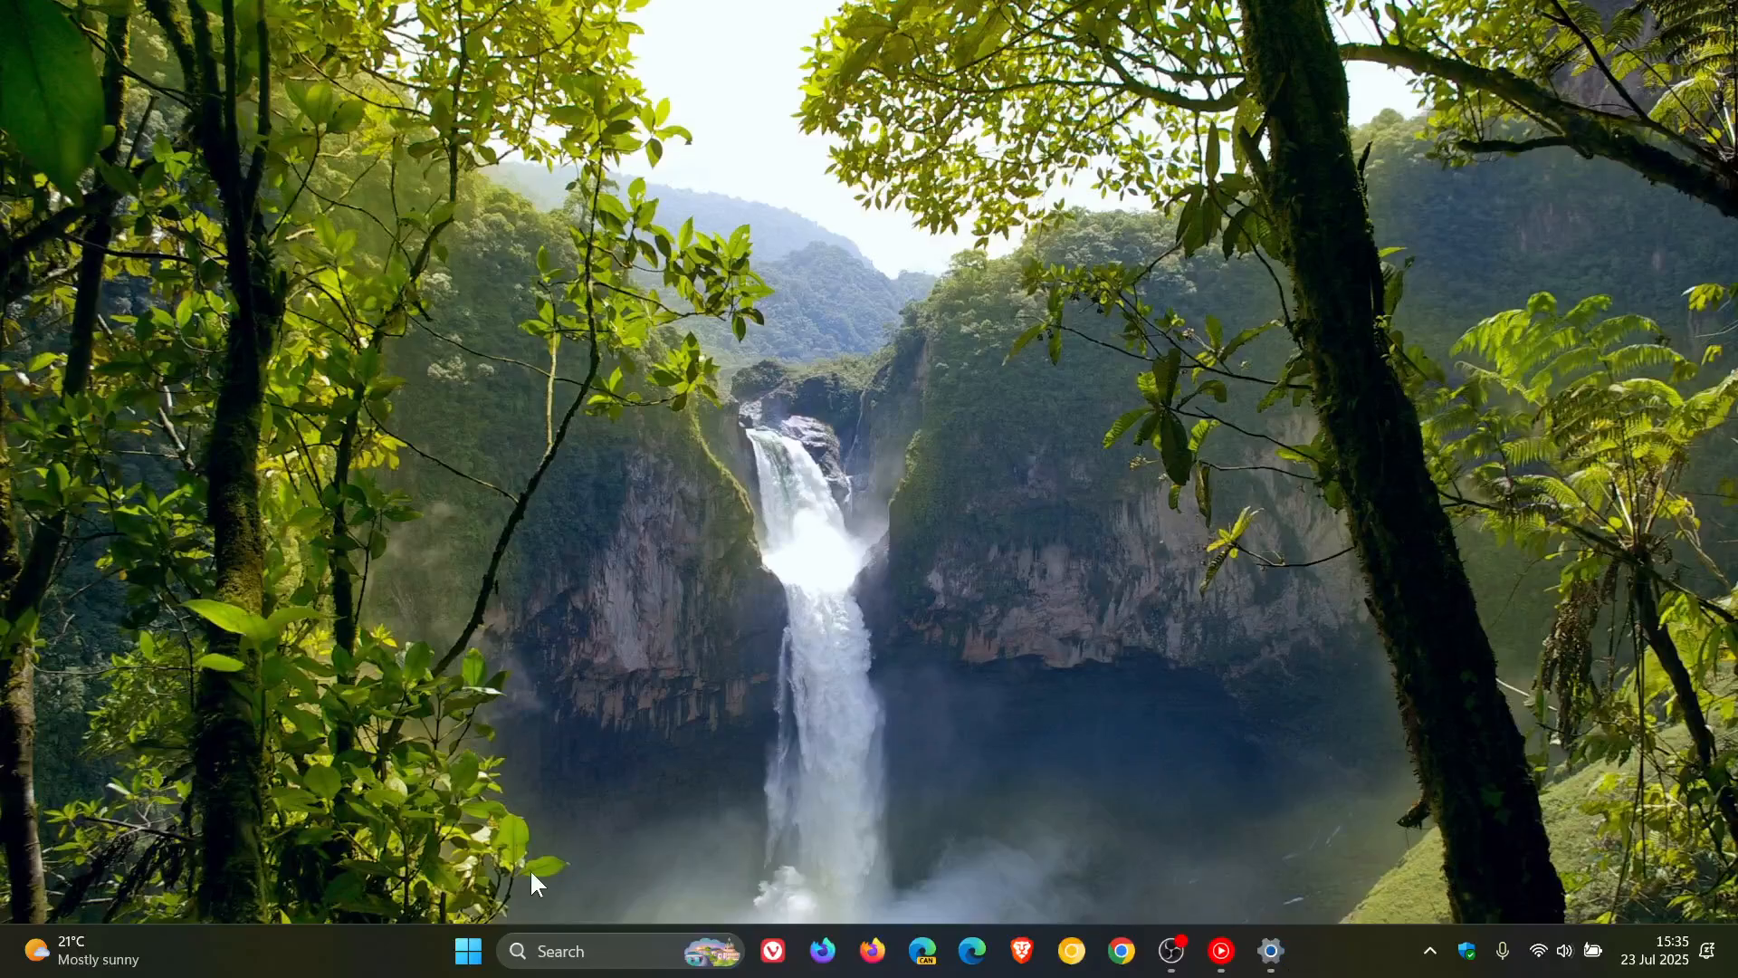
{"action": "mouse_move", "coordinate": [808, 310]}
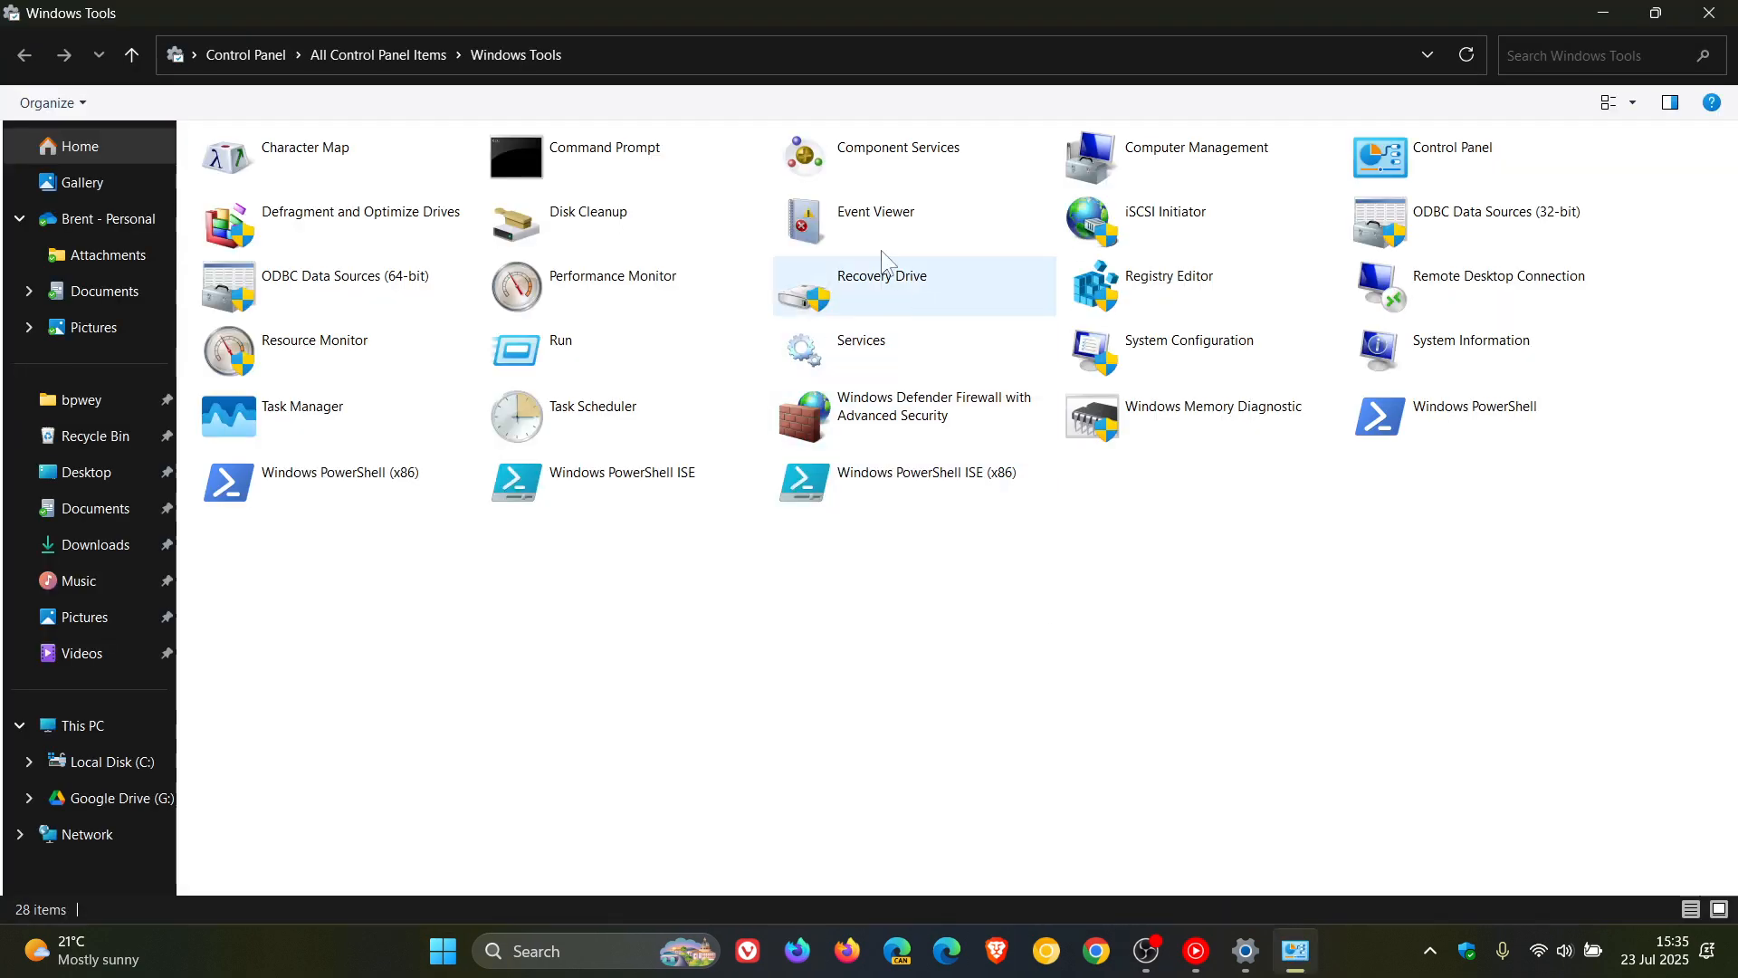
{"action": "double_click", "coordinate": [876, 212]}
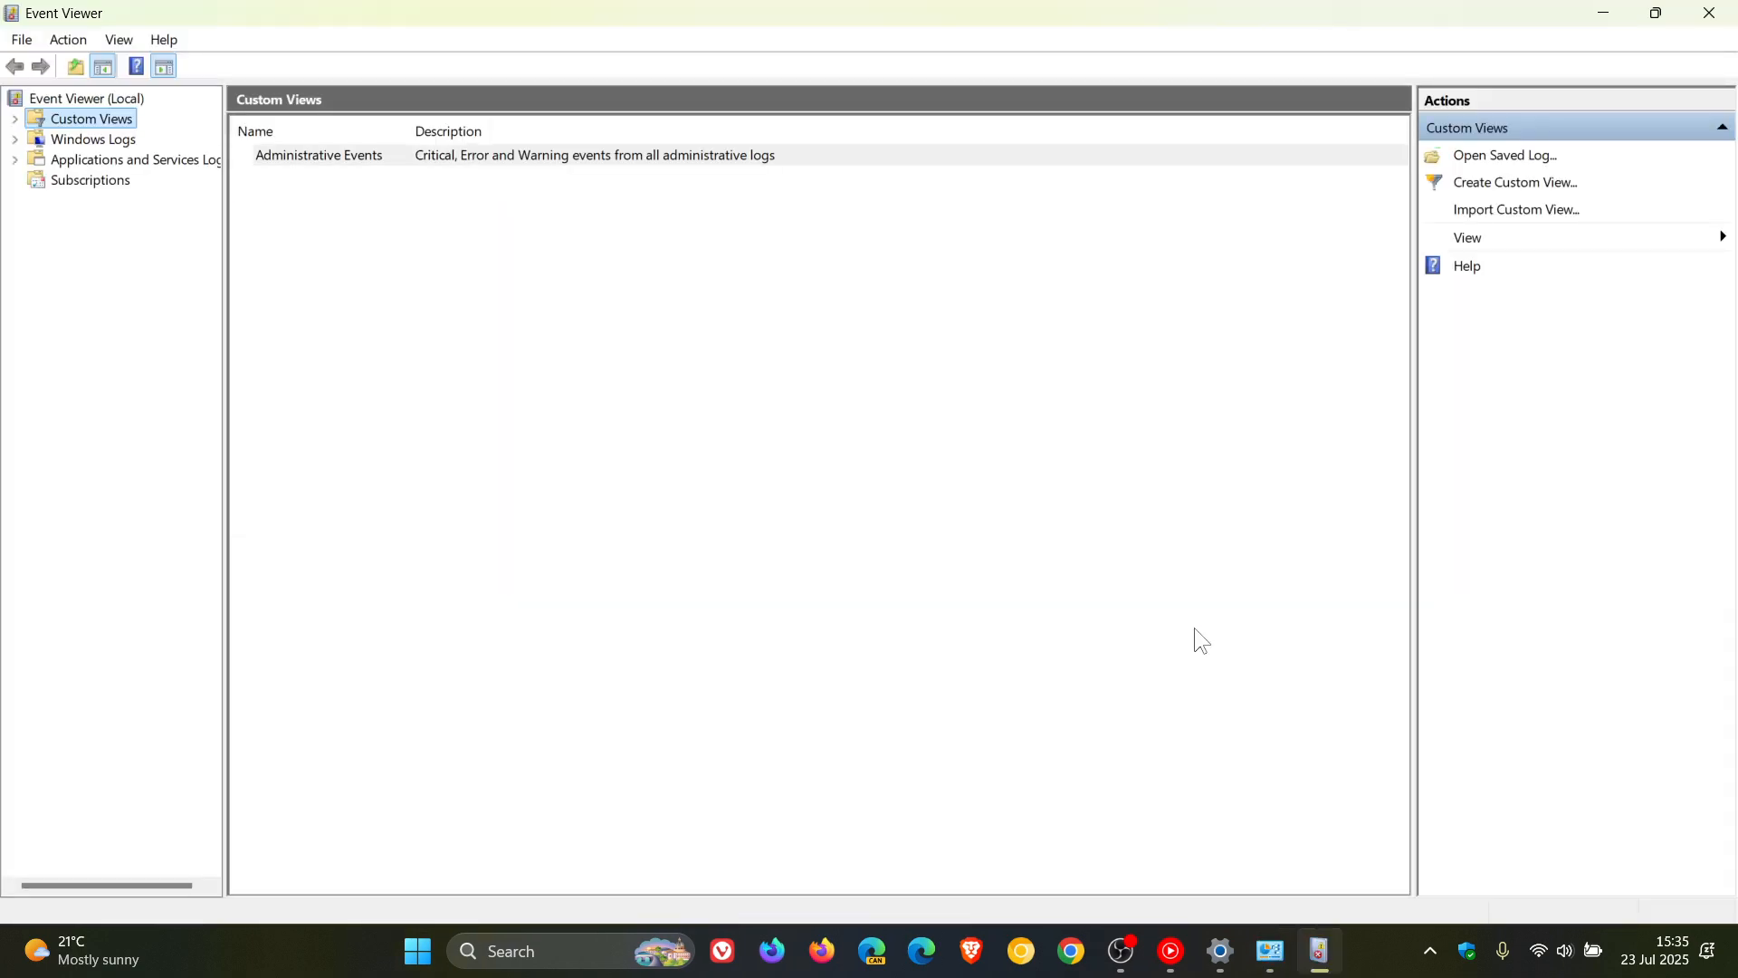
Close the Event Viewer window, leaving a clear desktop
{"action": "left_click", "coordinate": [318, 155]}
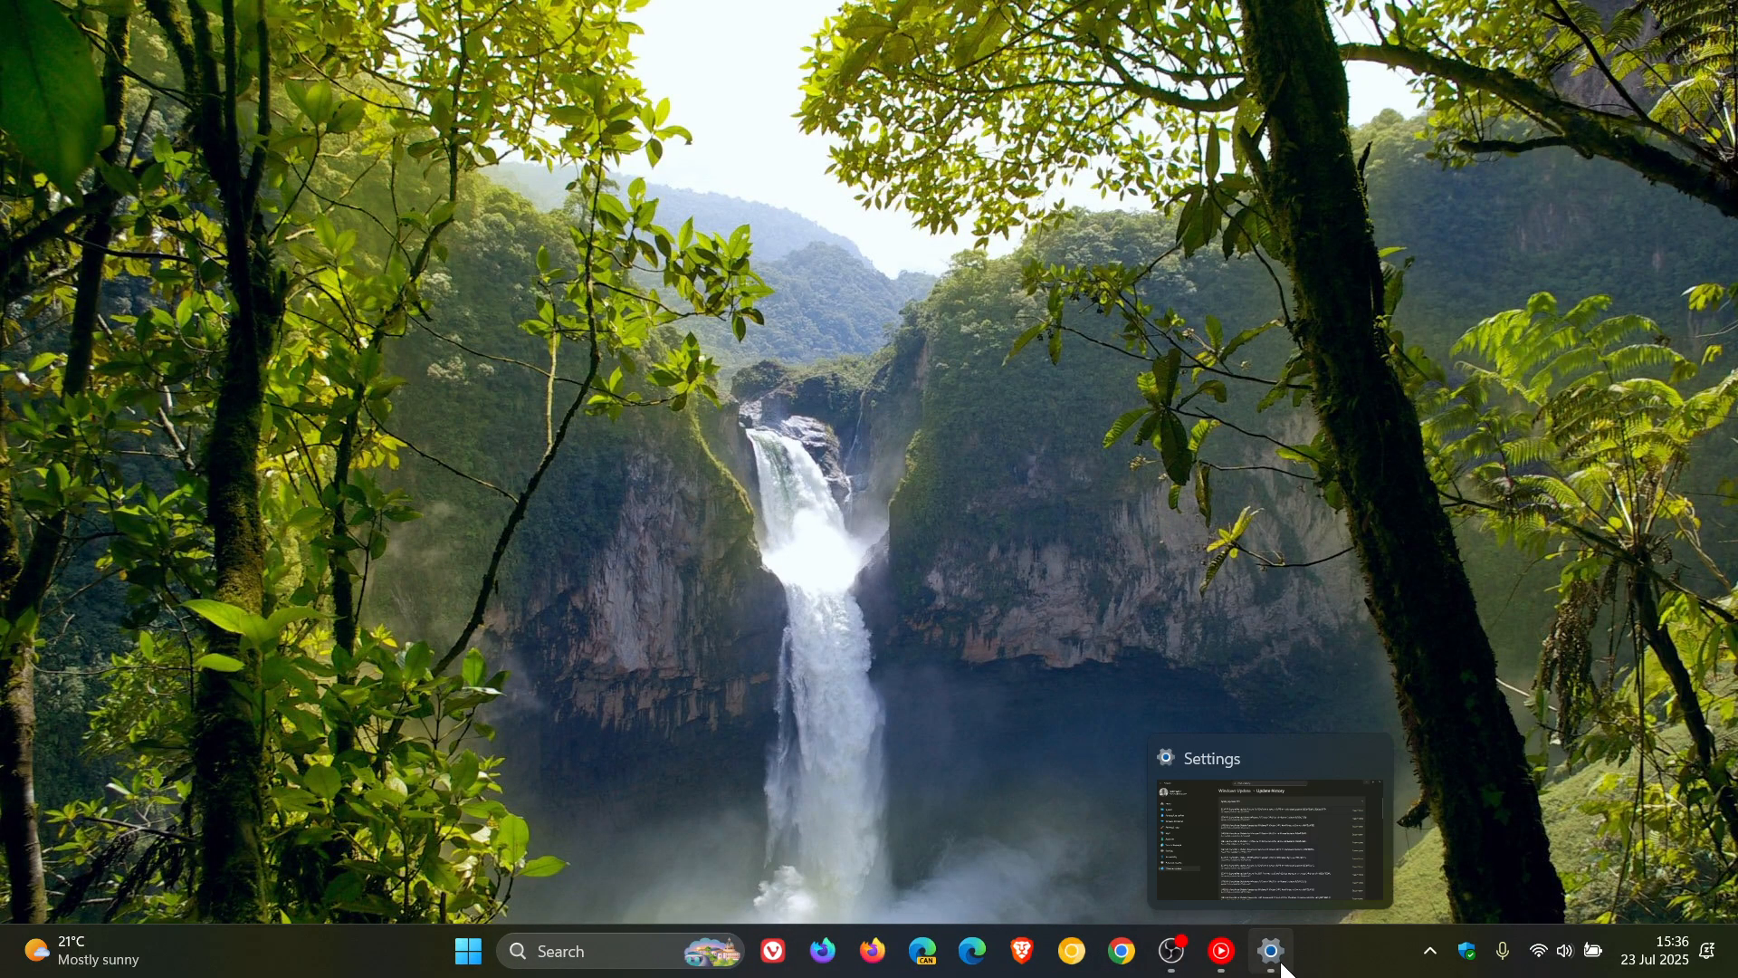
Restore Settings from the taskbar and highlight KB5062660 in the 2025-07 Cumulative Update Preview
{"action": "left_click", "coordinate": [1269, 950]}
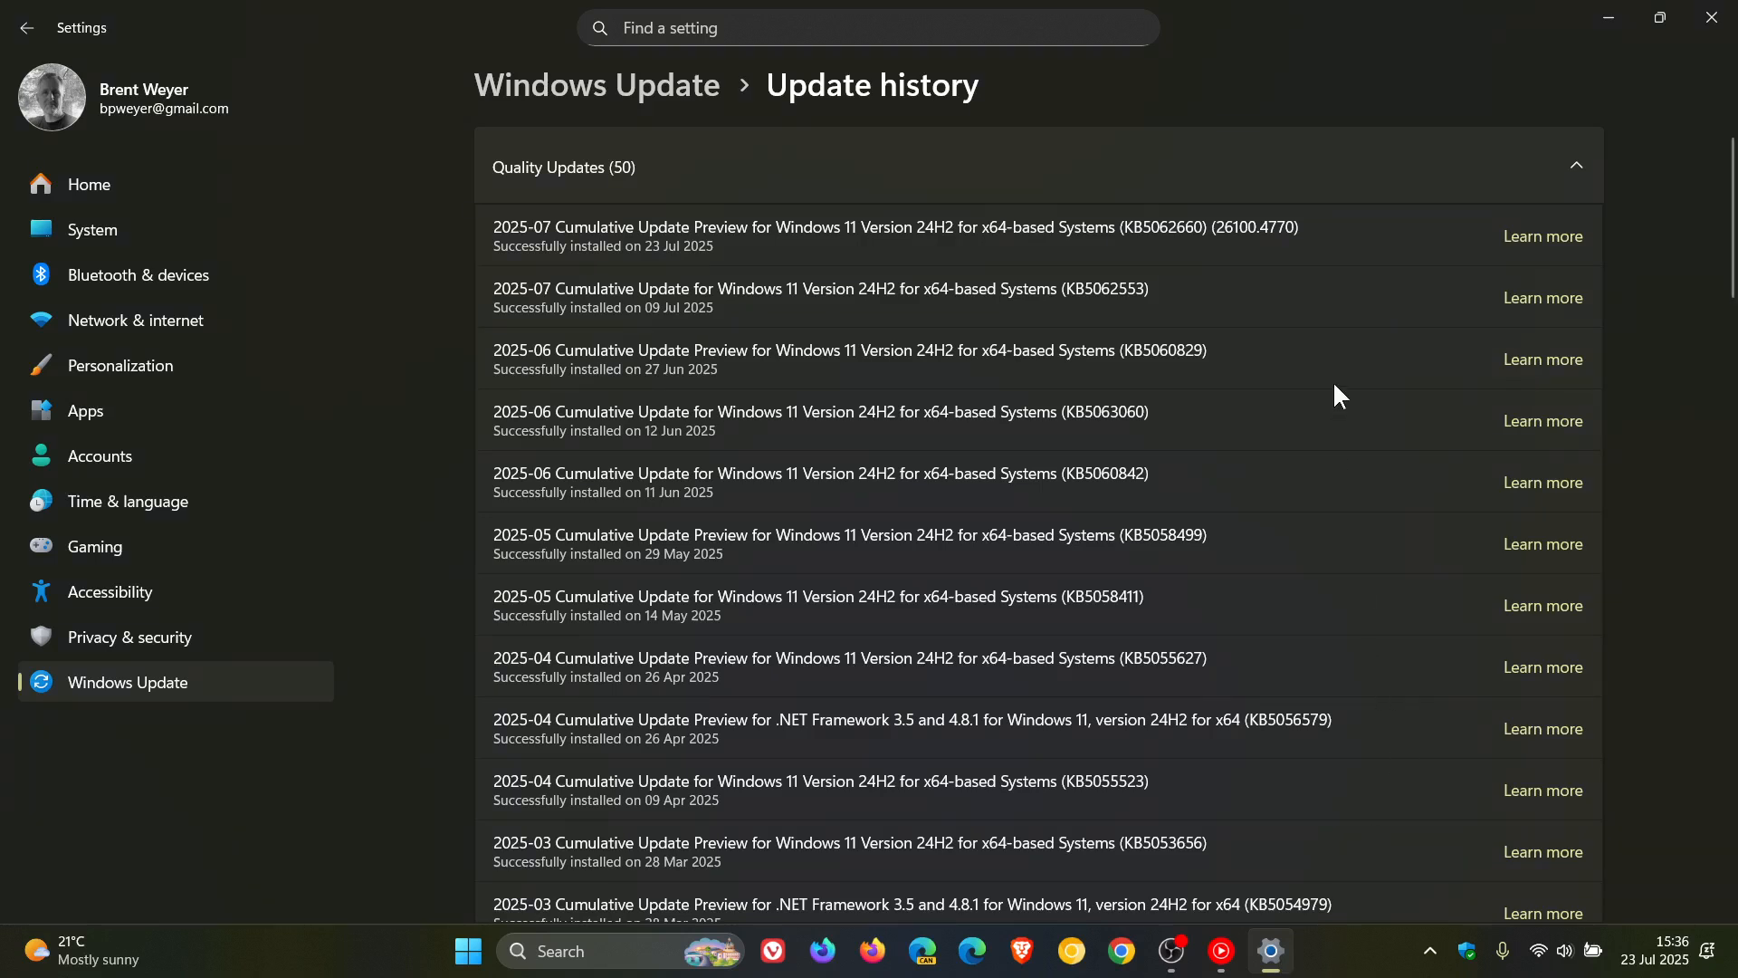
{"action": "mouse_move", "coordinate": [1110, 290]}
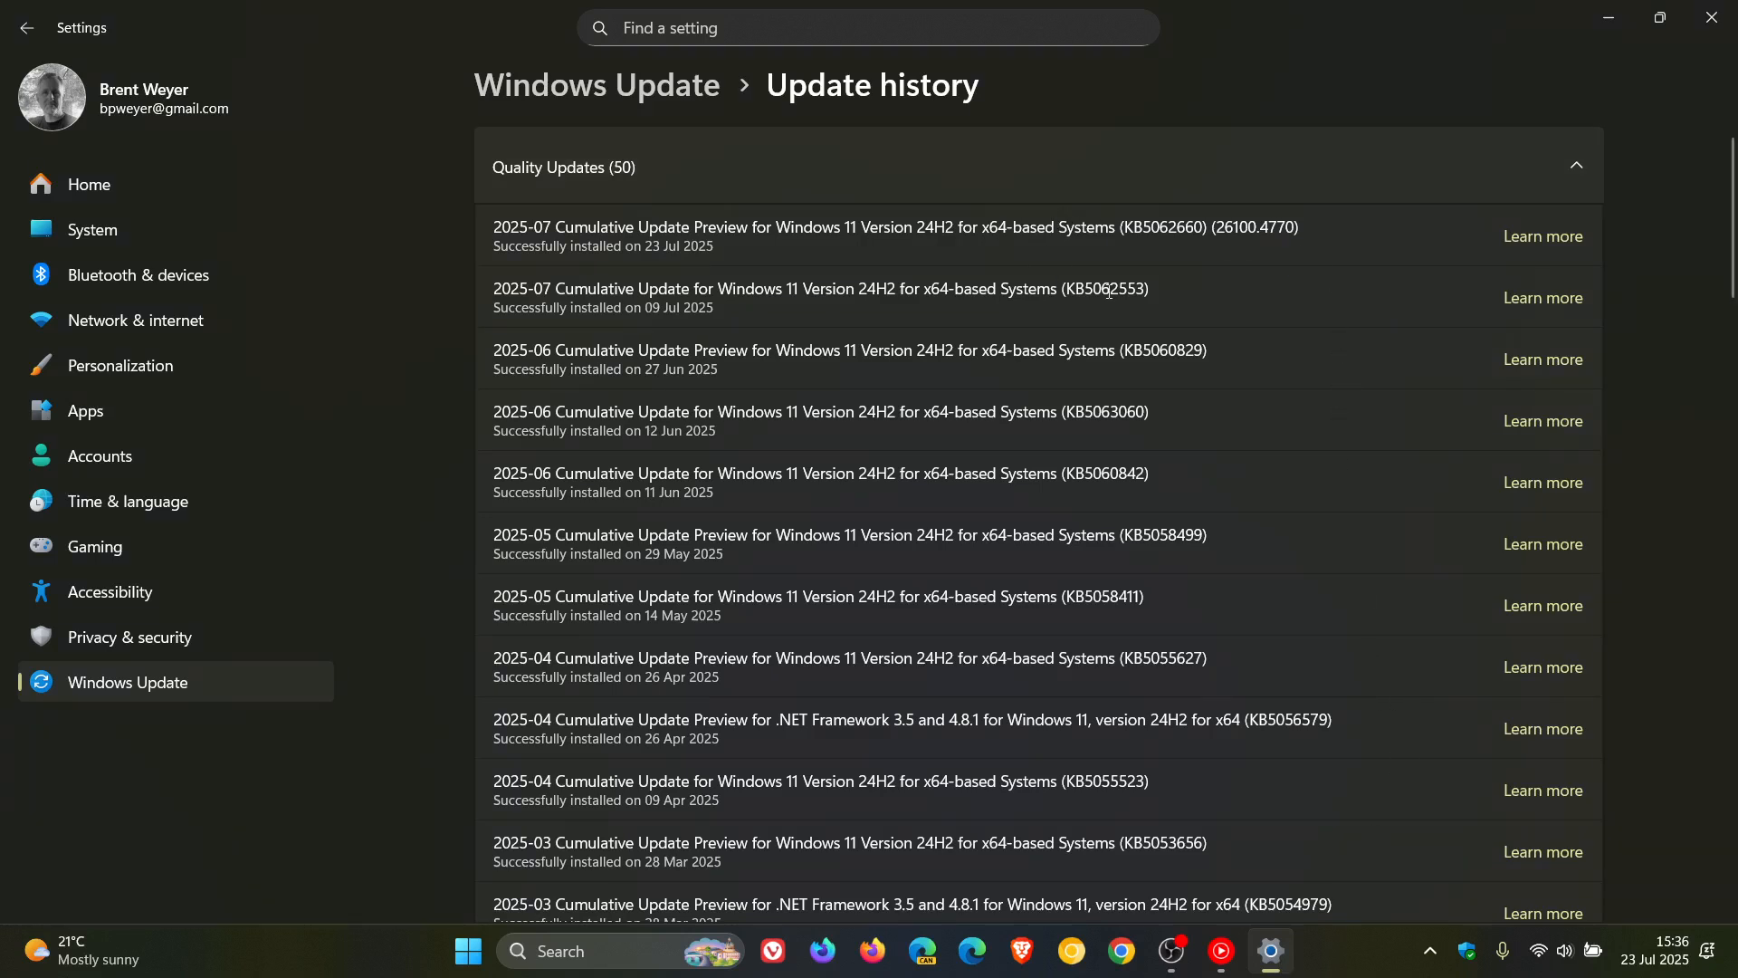
{"action": "mouse_move", "coordinate": [1185, 273]}
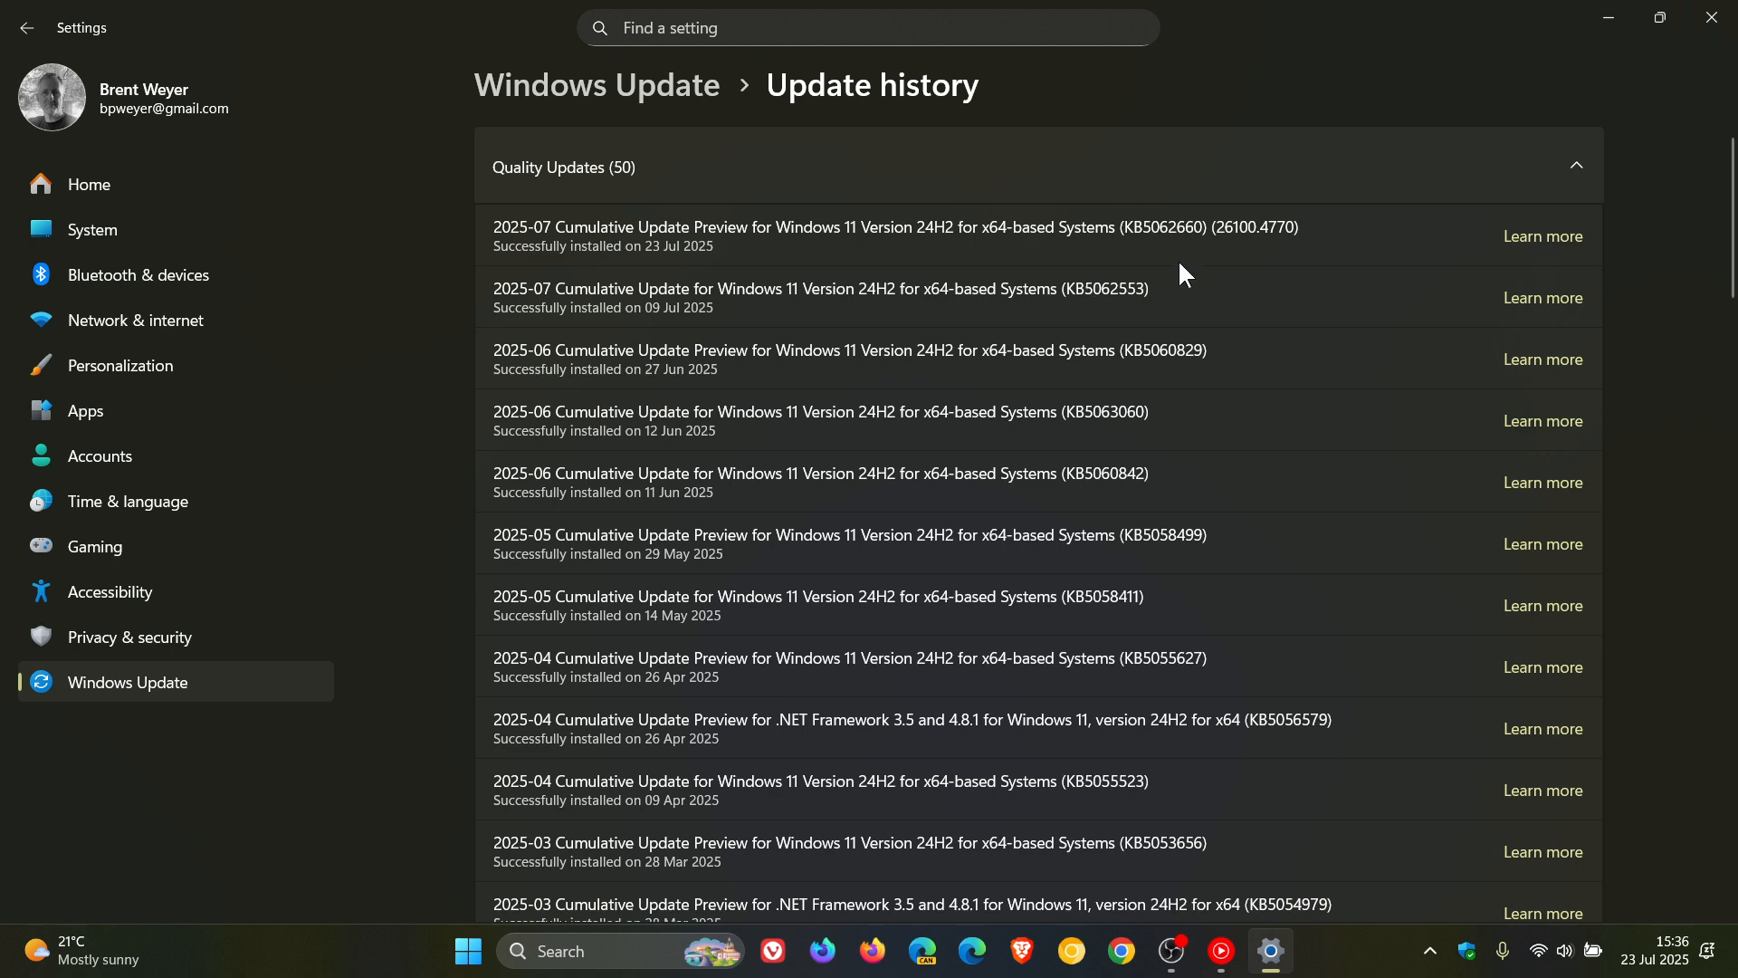
{"action": "double_click", "coordinate": [1137, 228]}
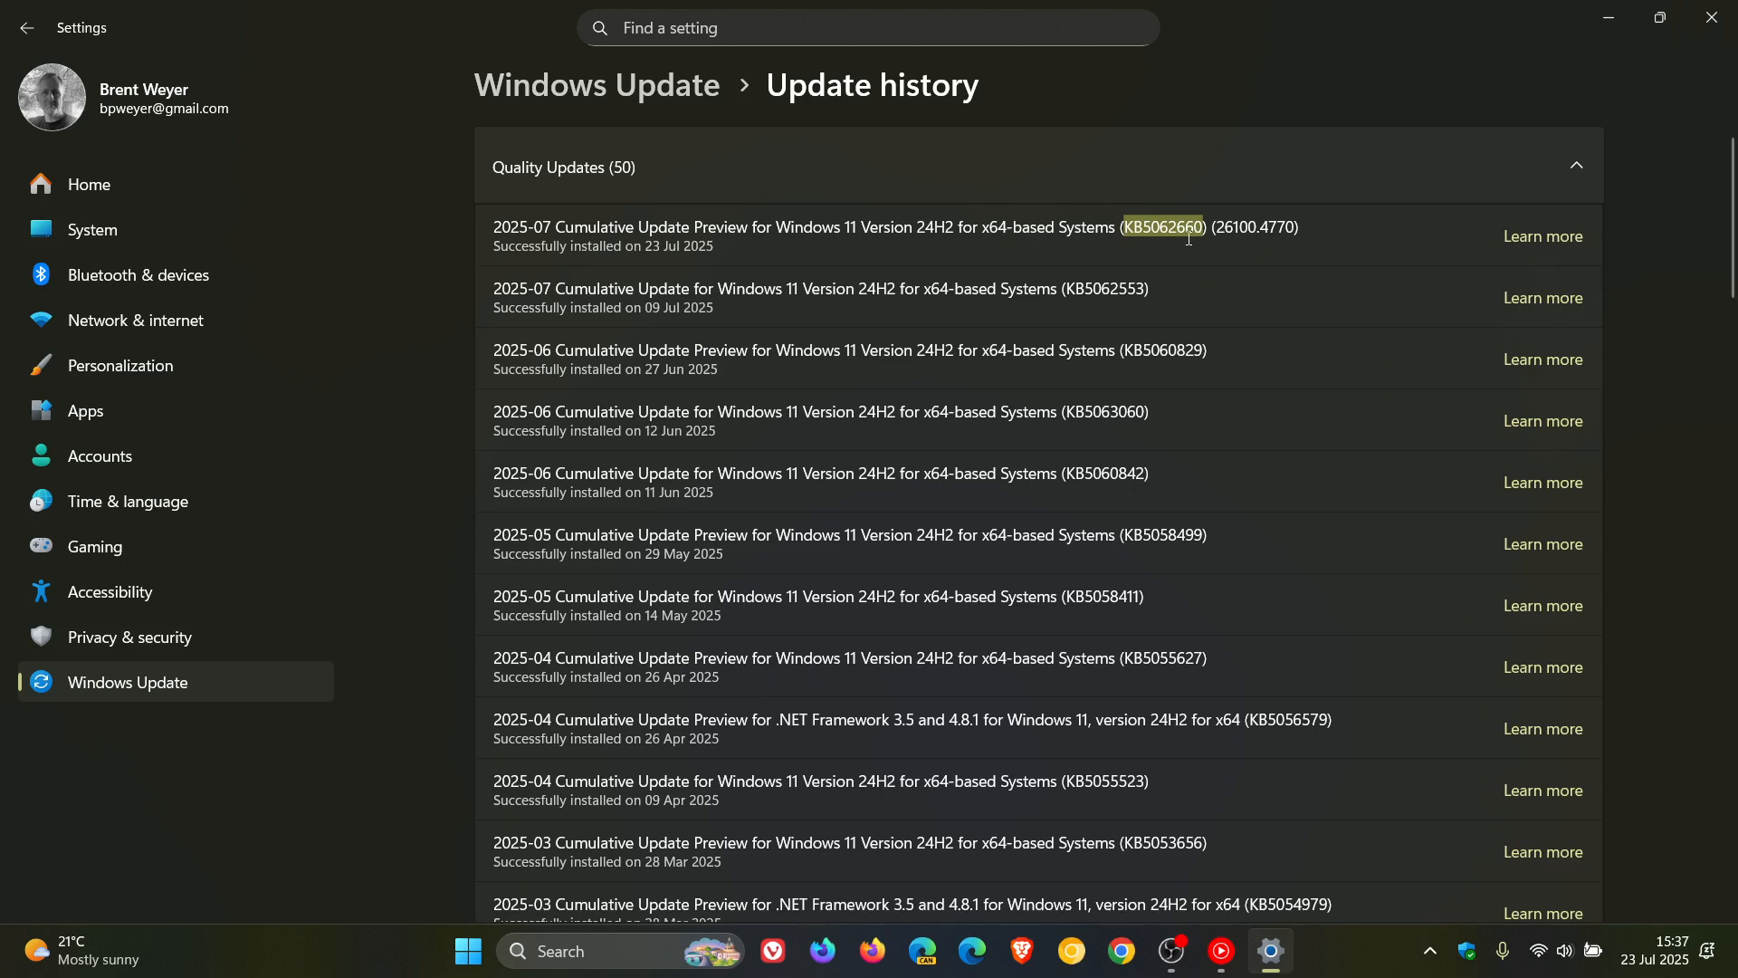
{"action": "mouse_move", "coordinate": [1295, 279]}
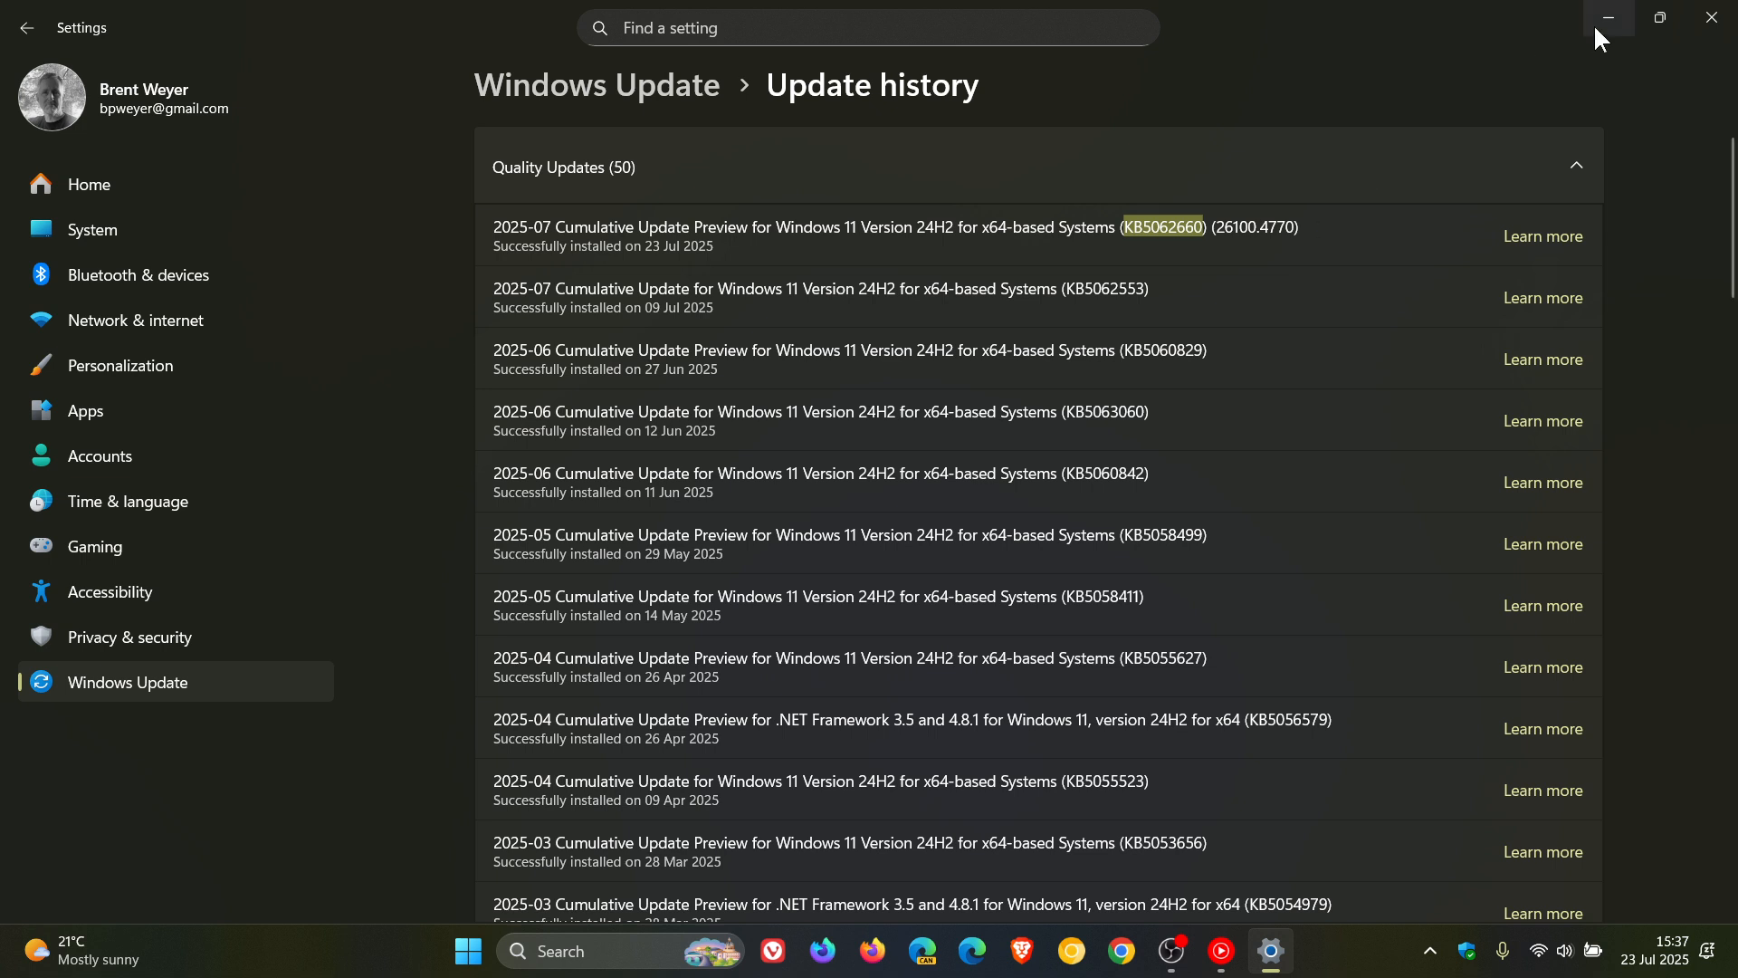
{"action": "mouse_move", "coordinate": [1712, 18]}
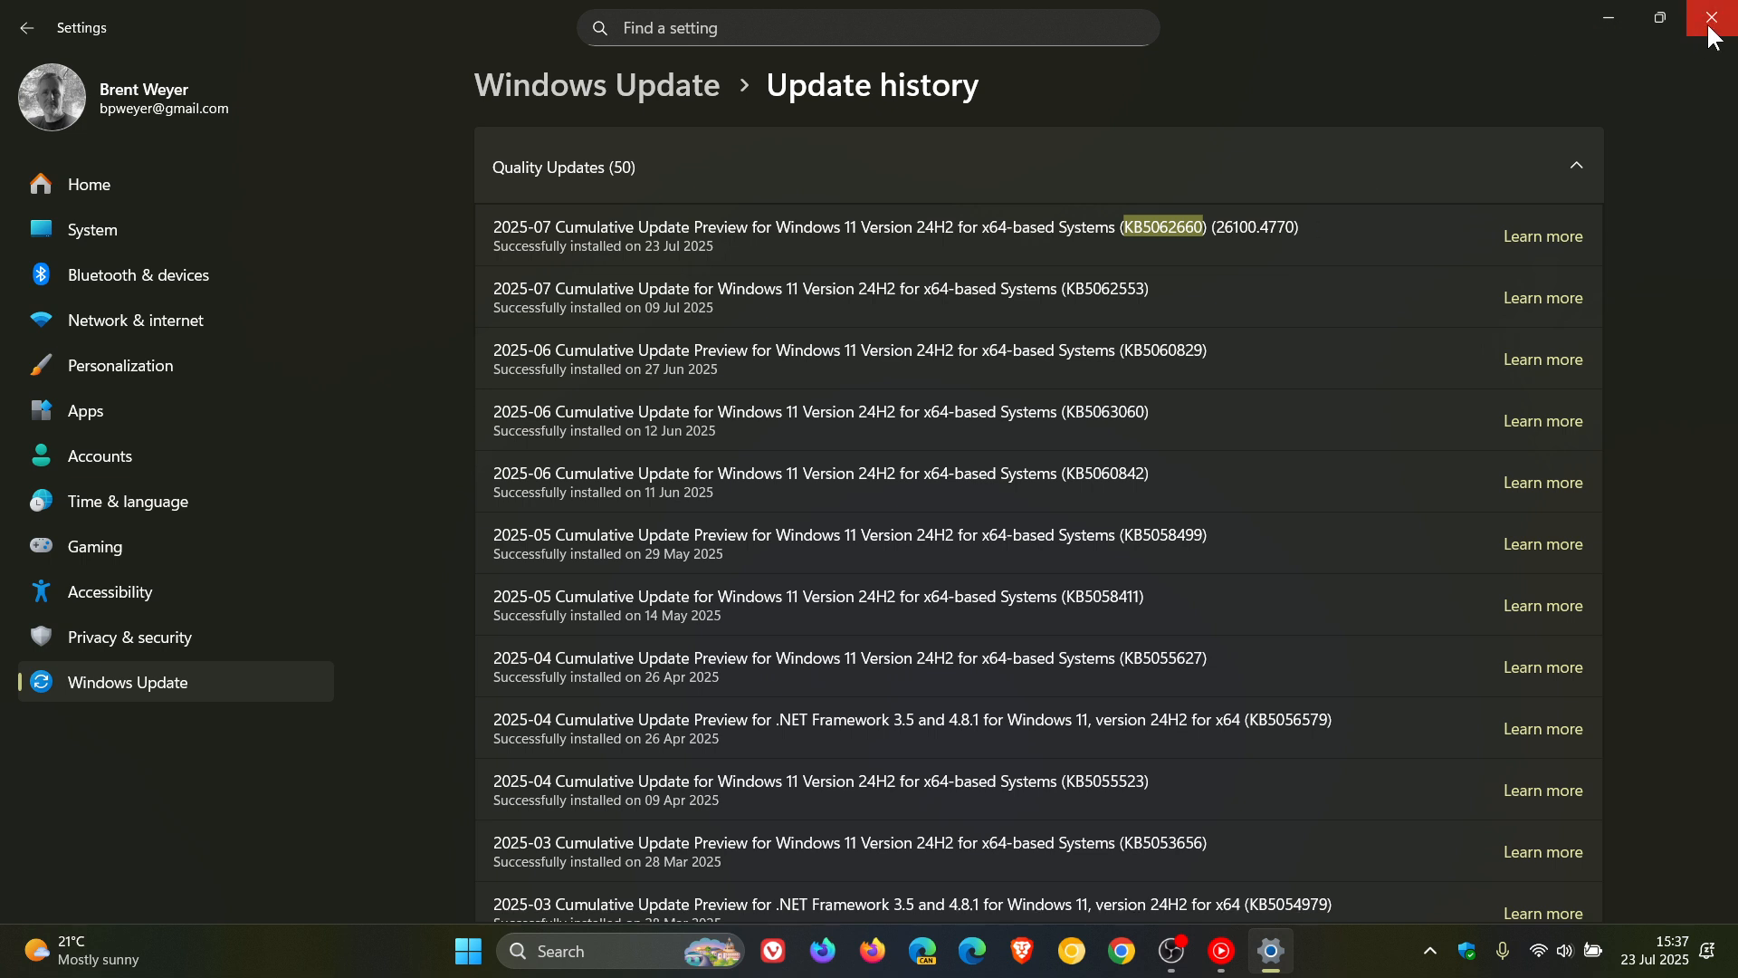
Minimize and restore the Settings update history window, then close it
{"action": "left_click", "coordinate": [1712, 17]}
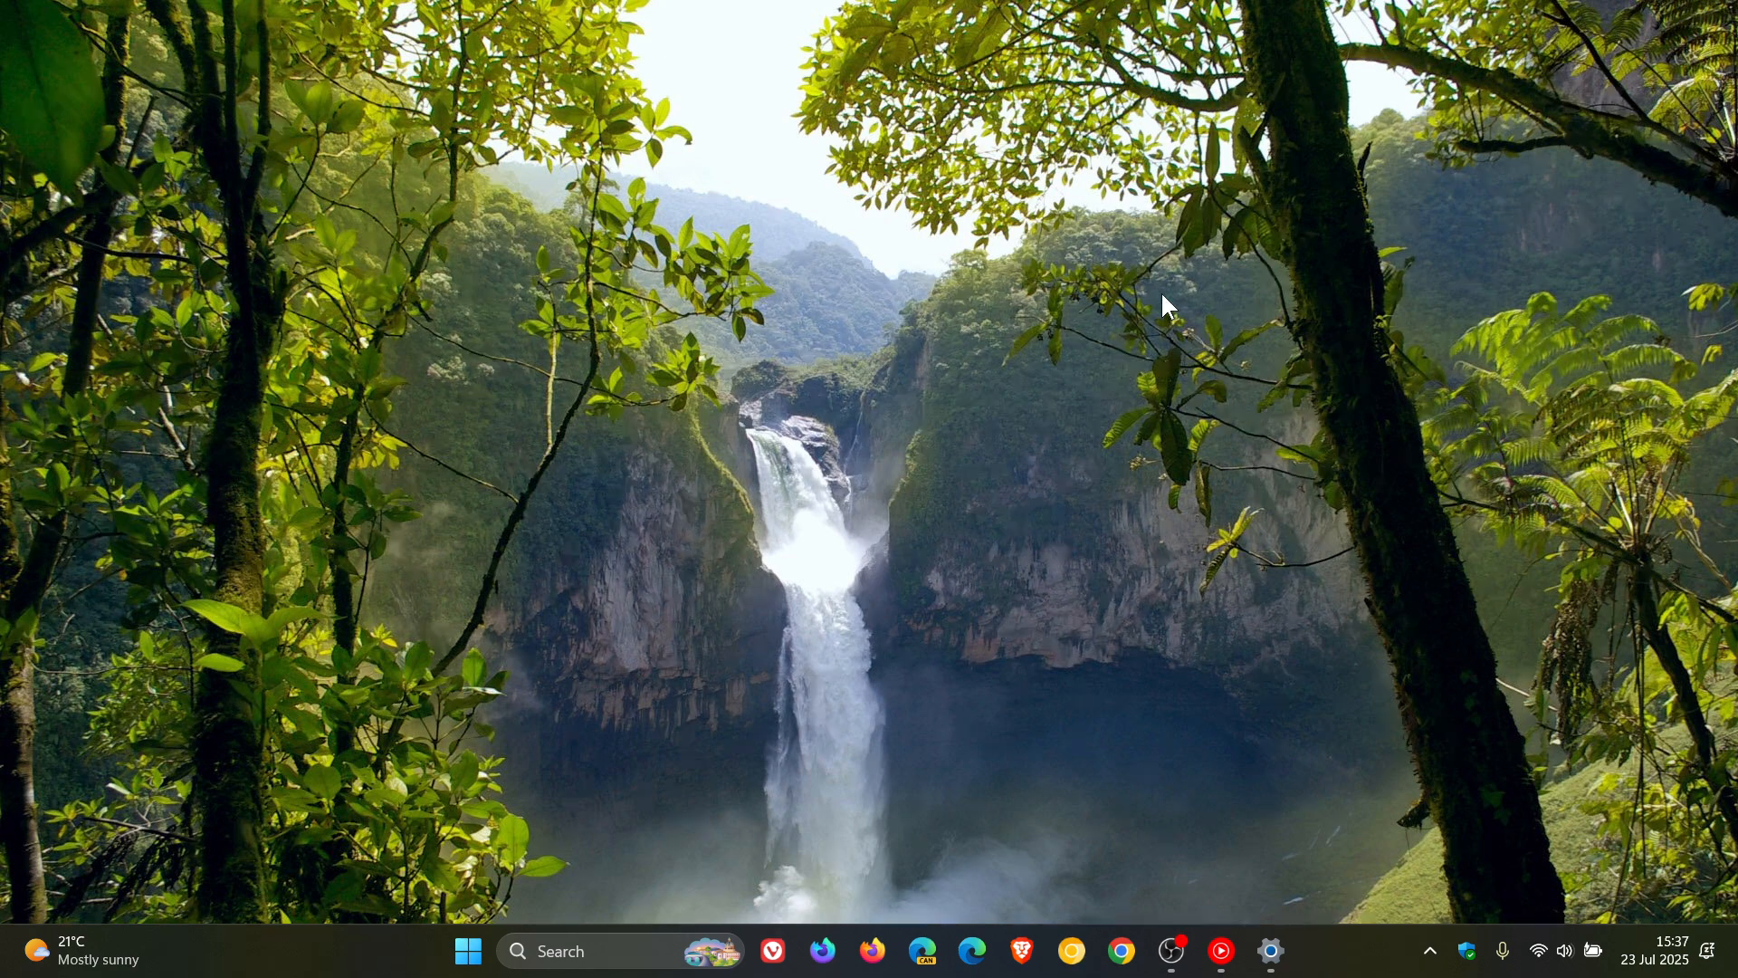
{"action": "left_click", "coordinate": [1268, 949]}
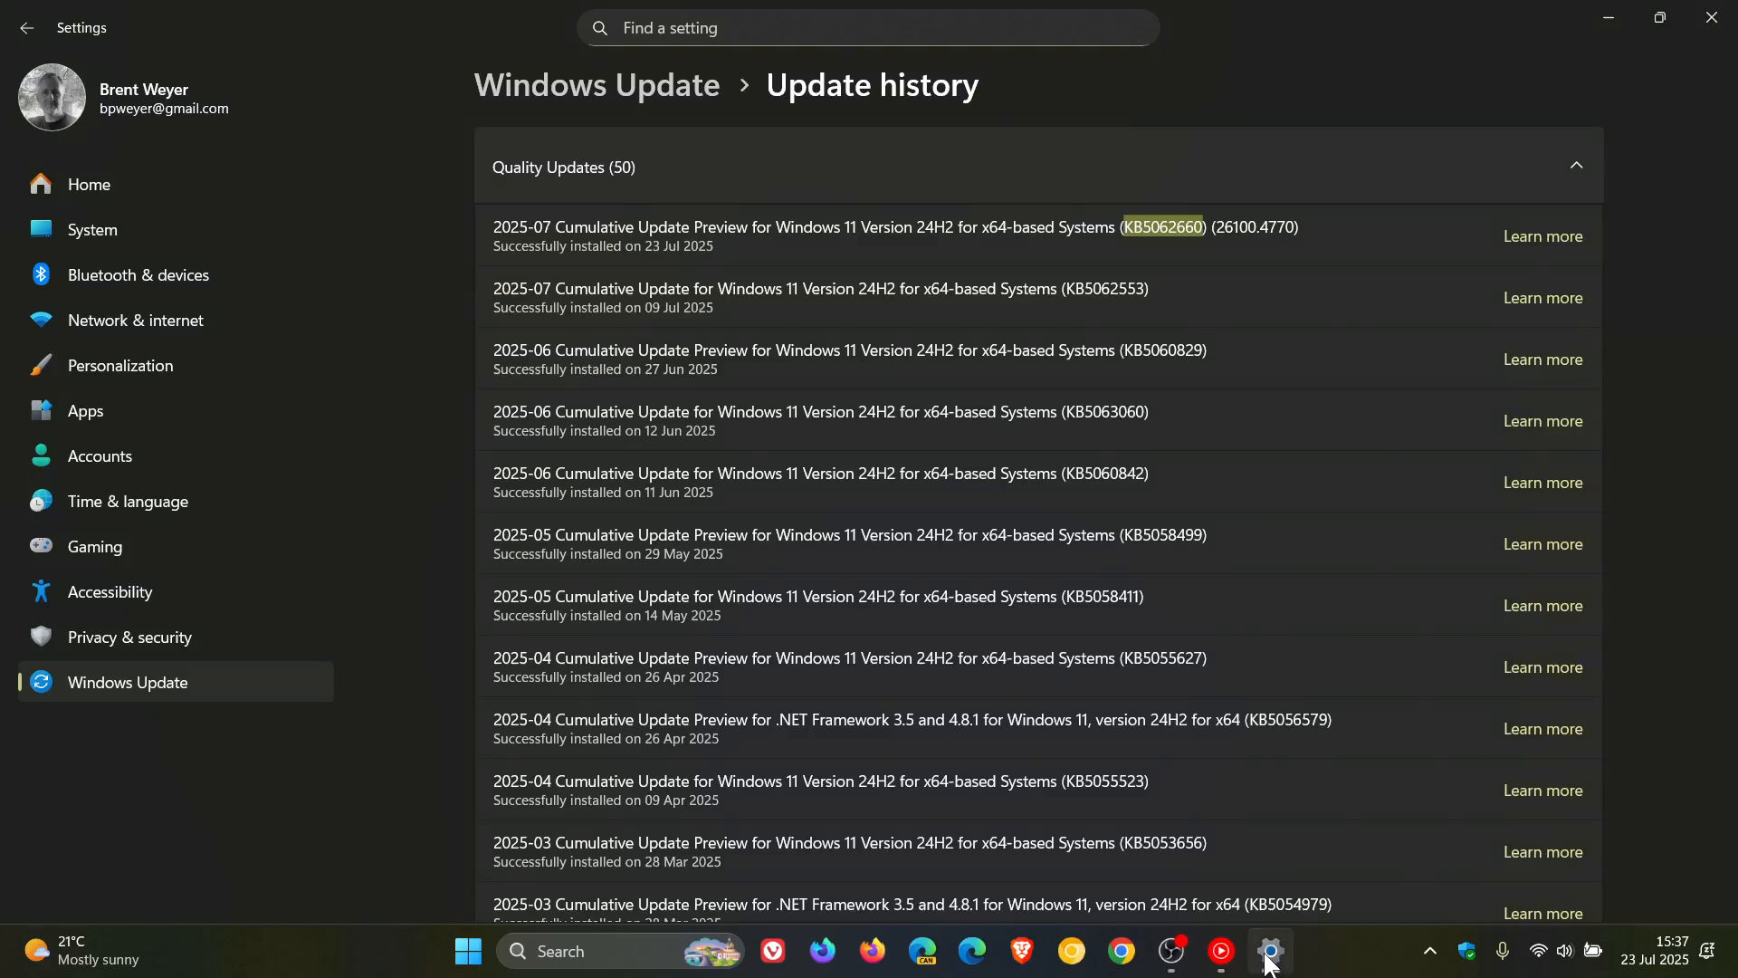
{"action": "mouse_move", "coordinate": [1711, 18]}
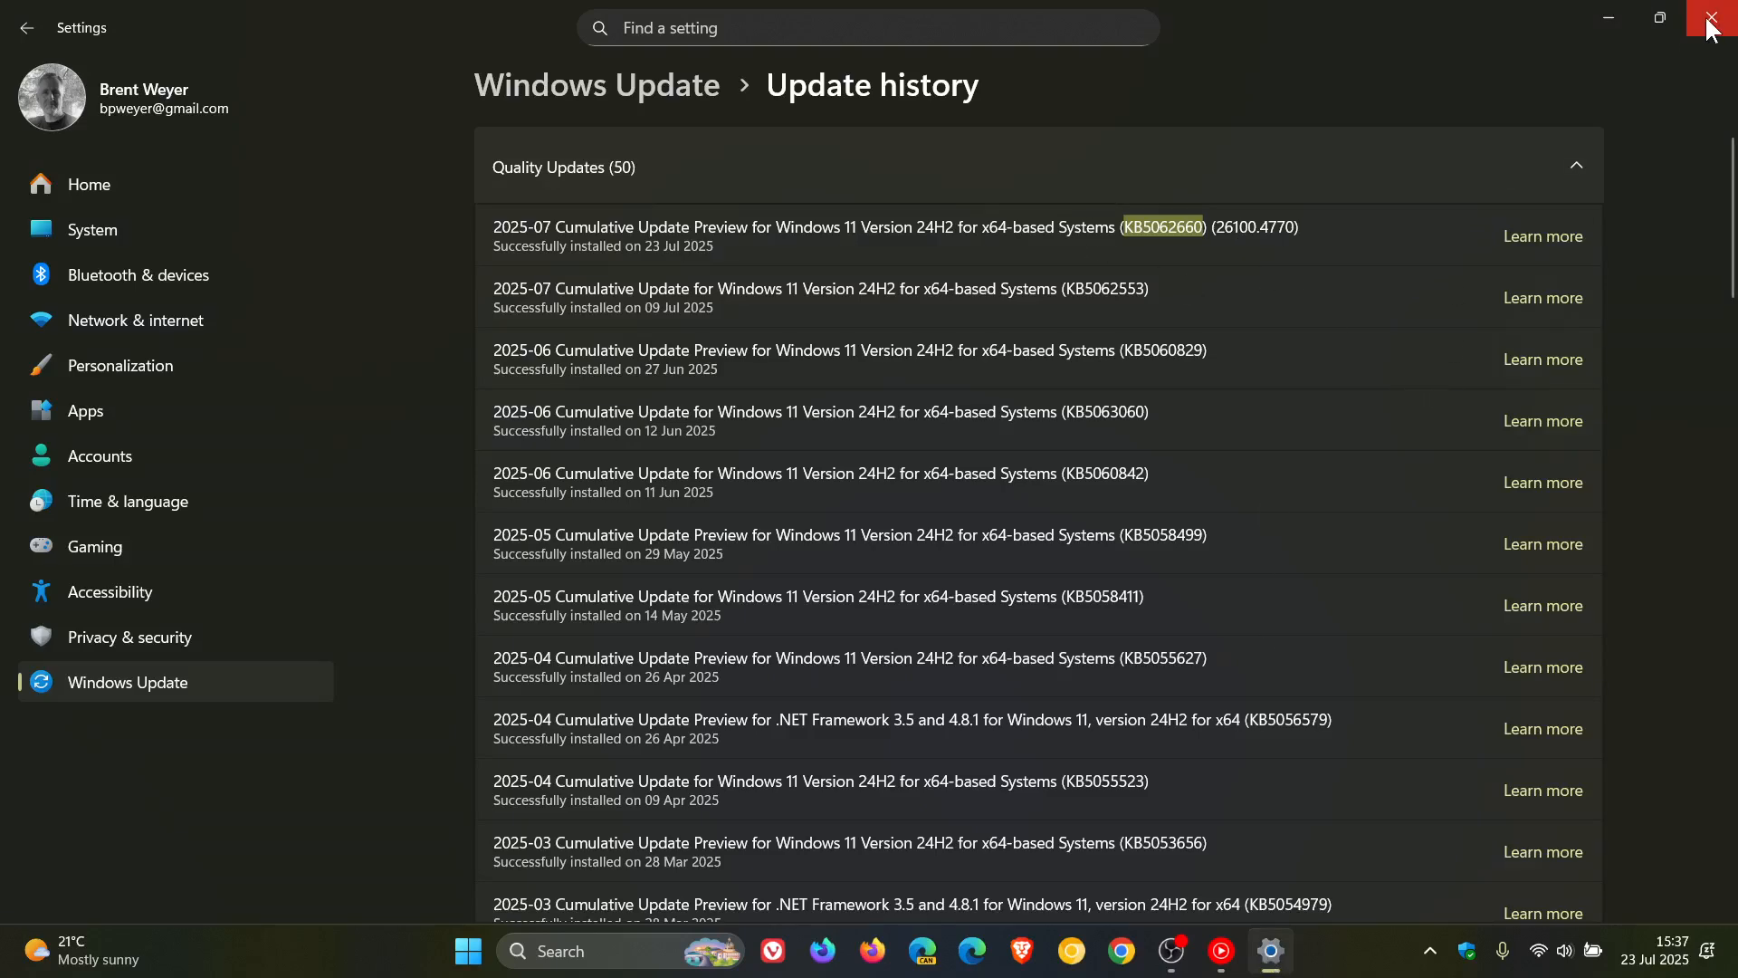
{"action": "left_click", "coordinate": [1712, 17]}
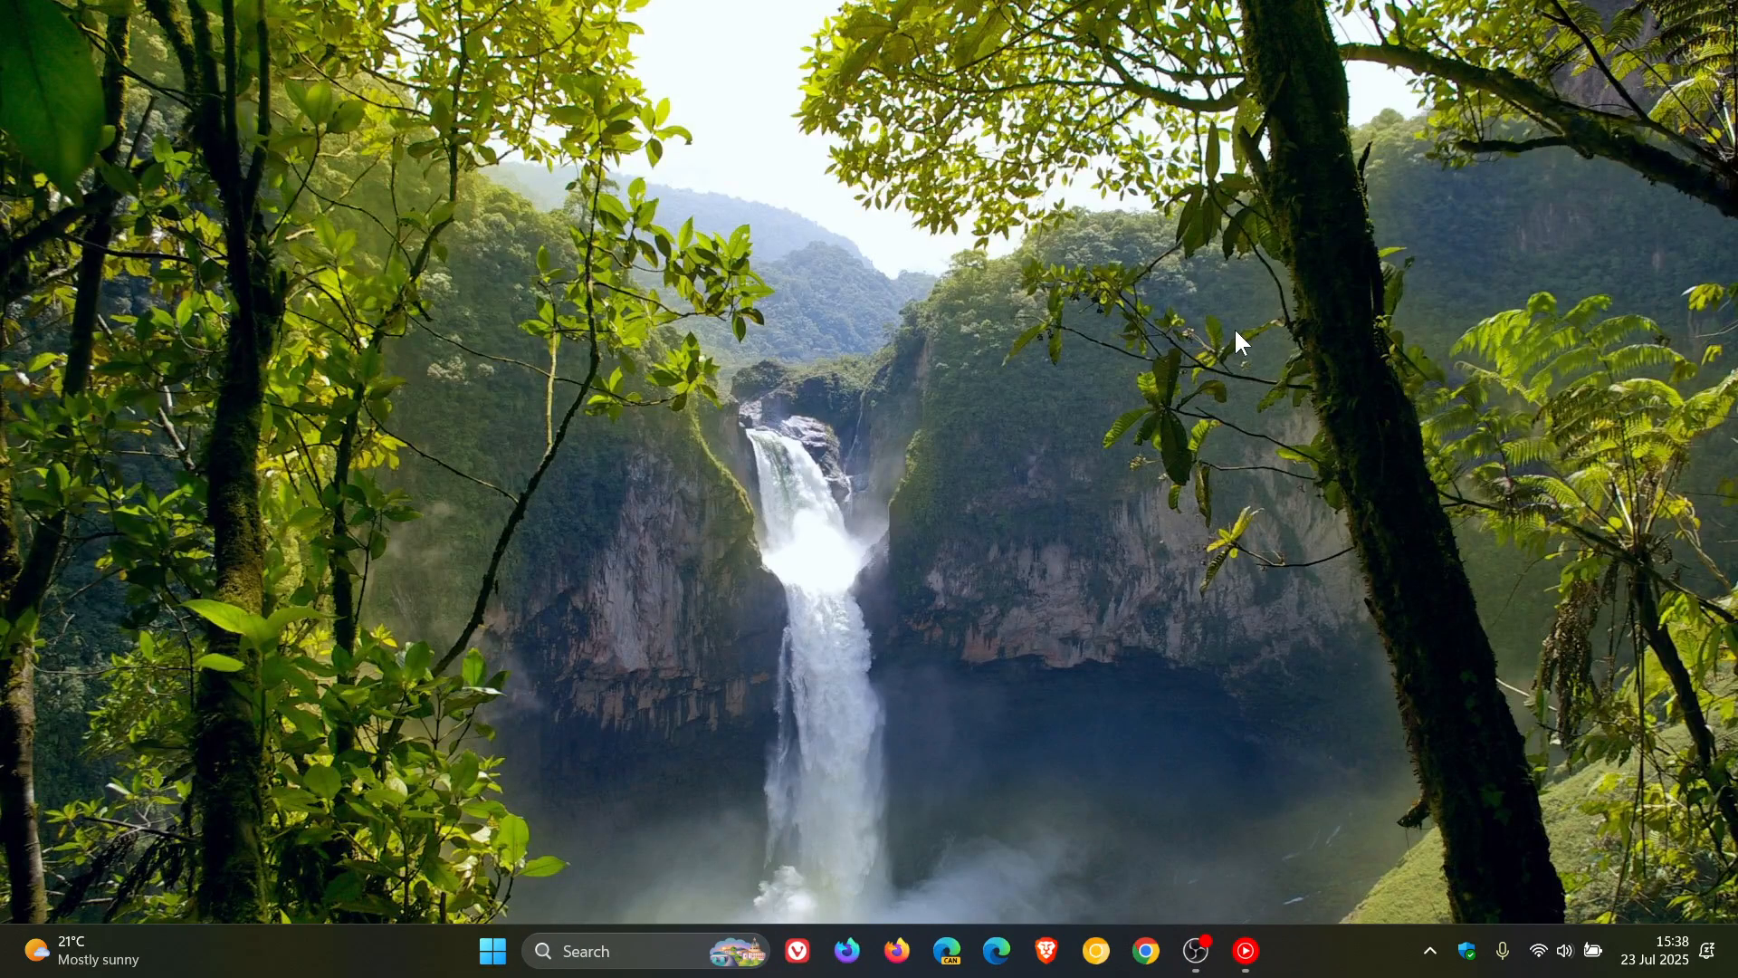